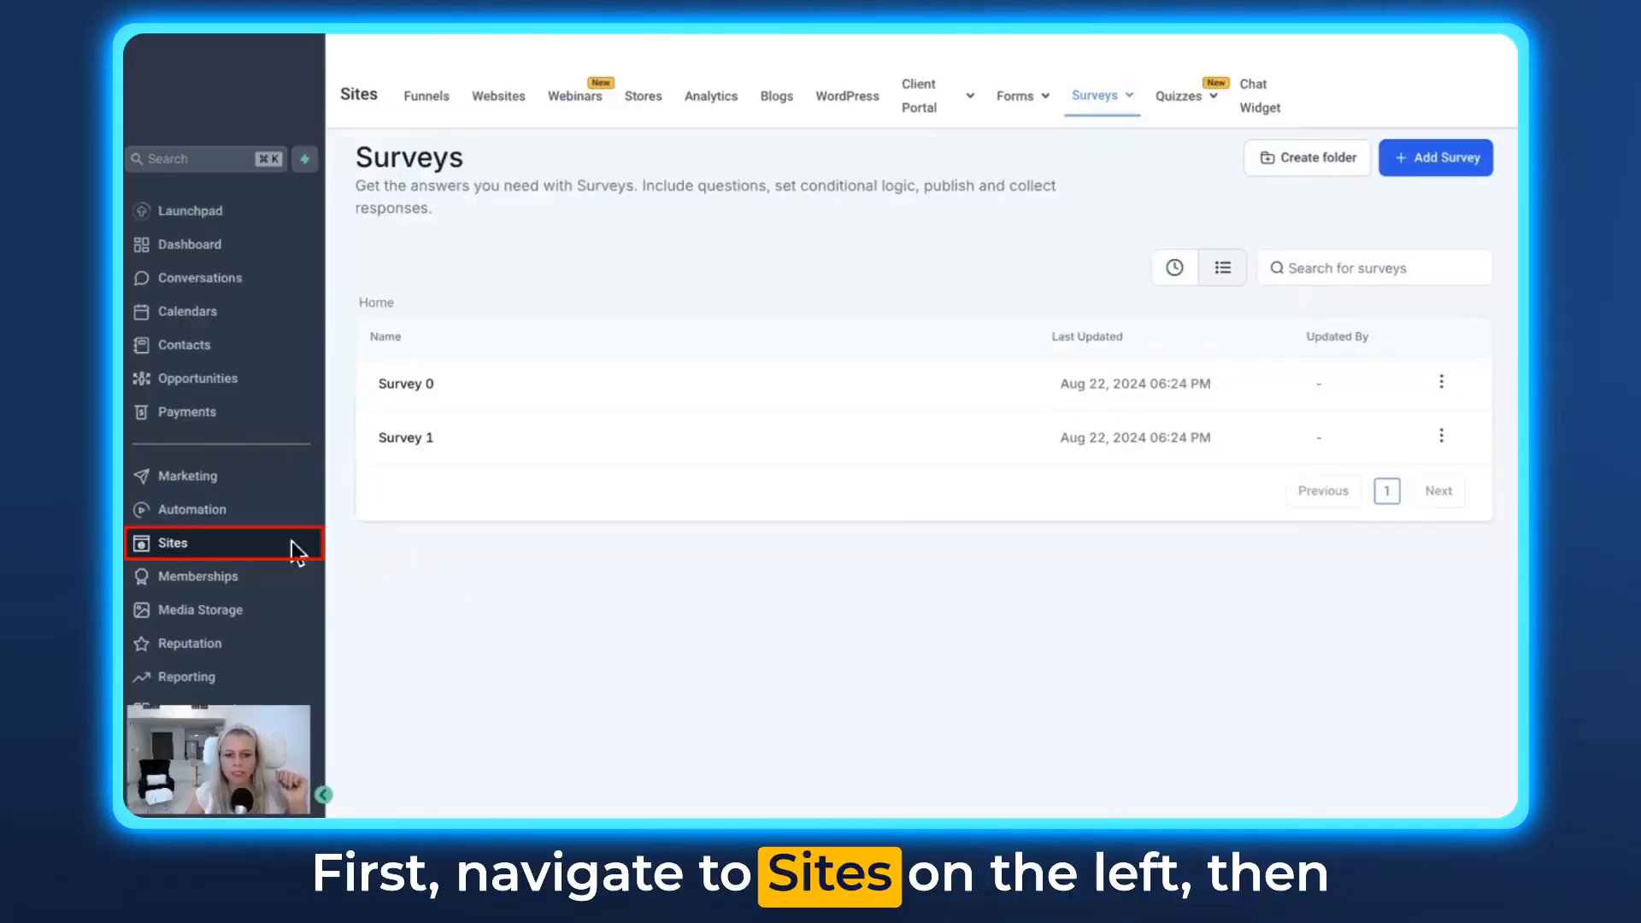
# Step: Open Survey 1 from the Sites surveys list in the builder
pyautogui.click(1096, 95)
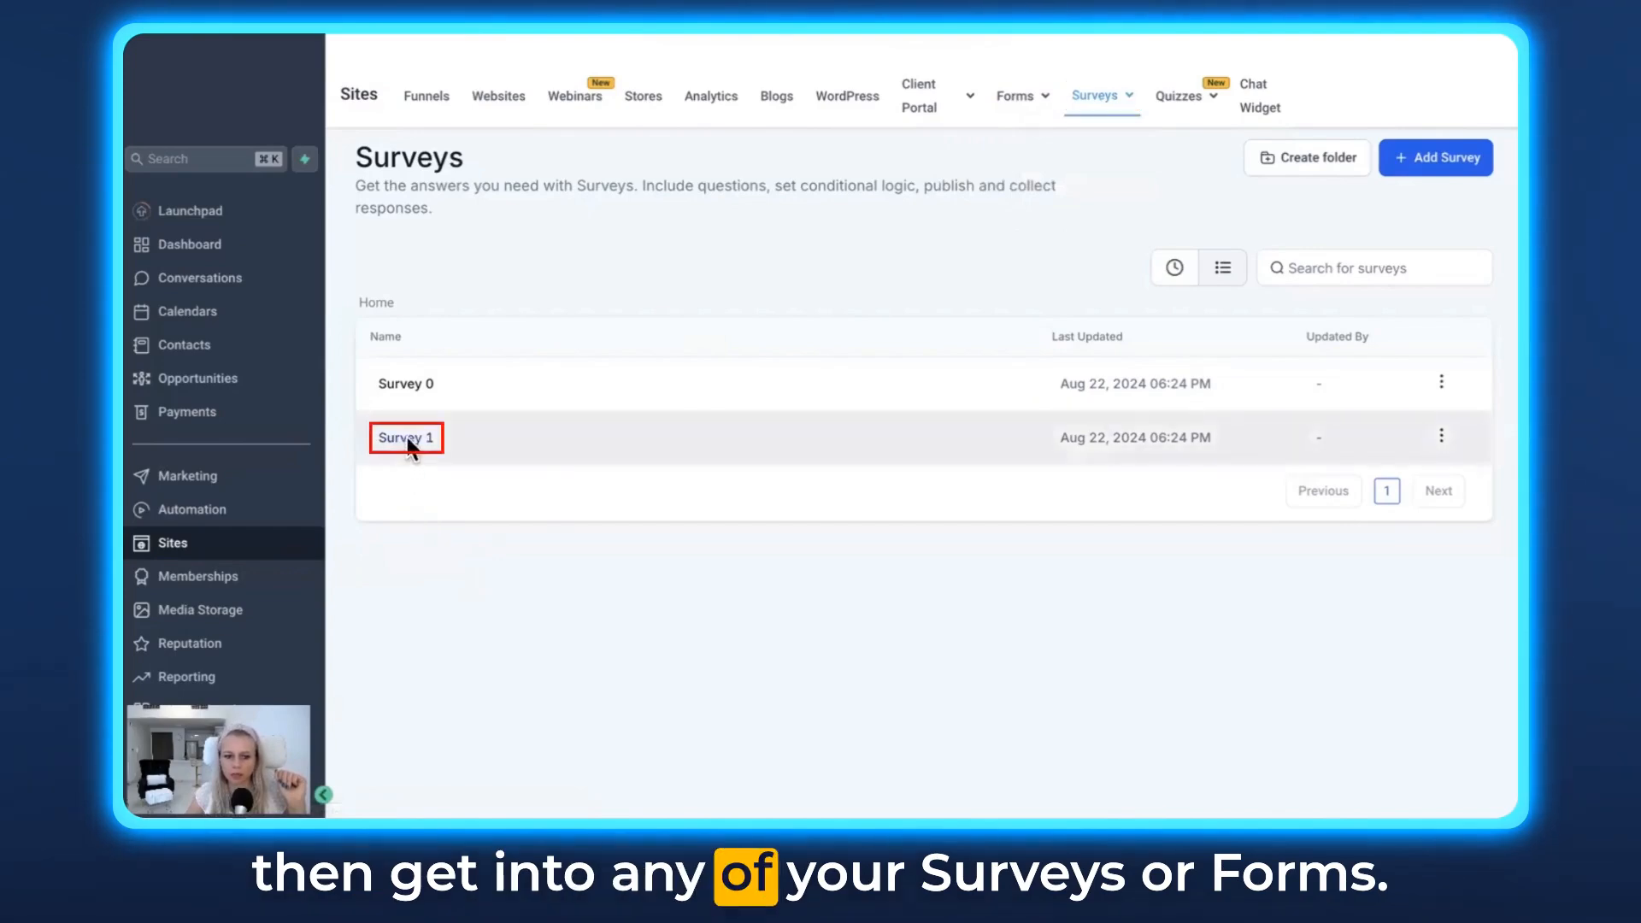
pyautogui.click(405, 438)
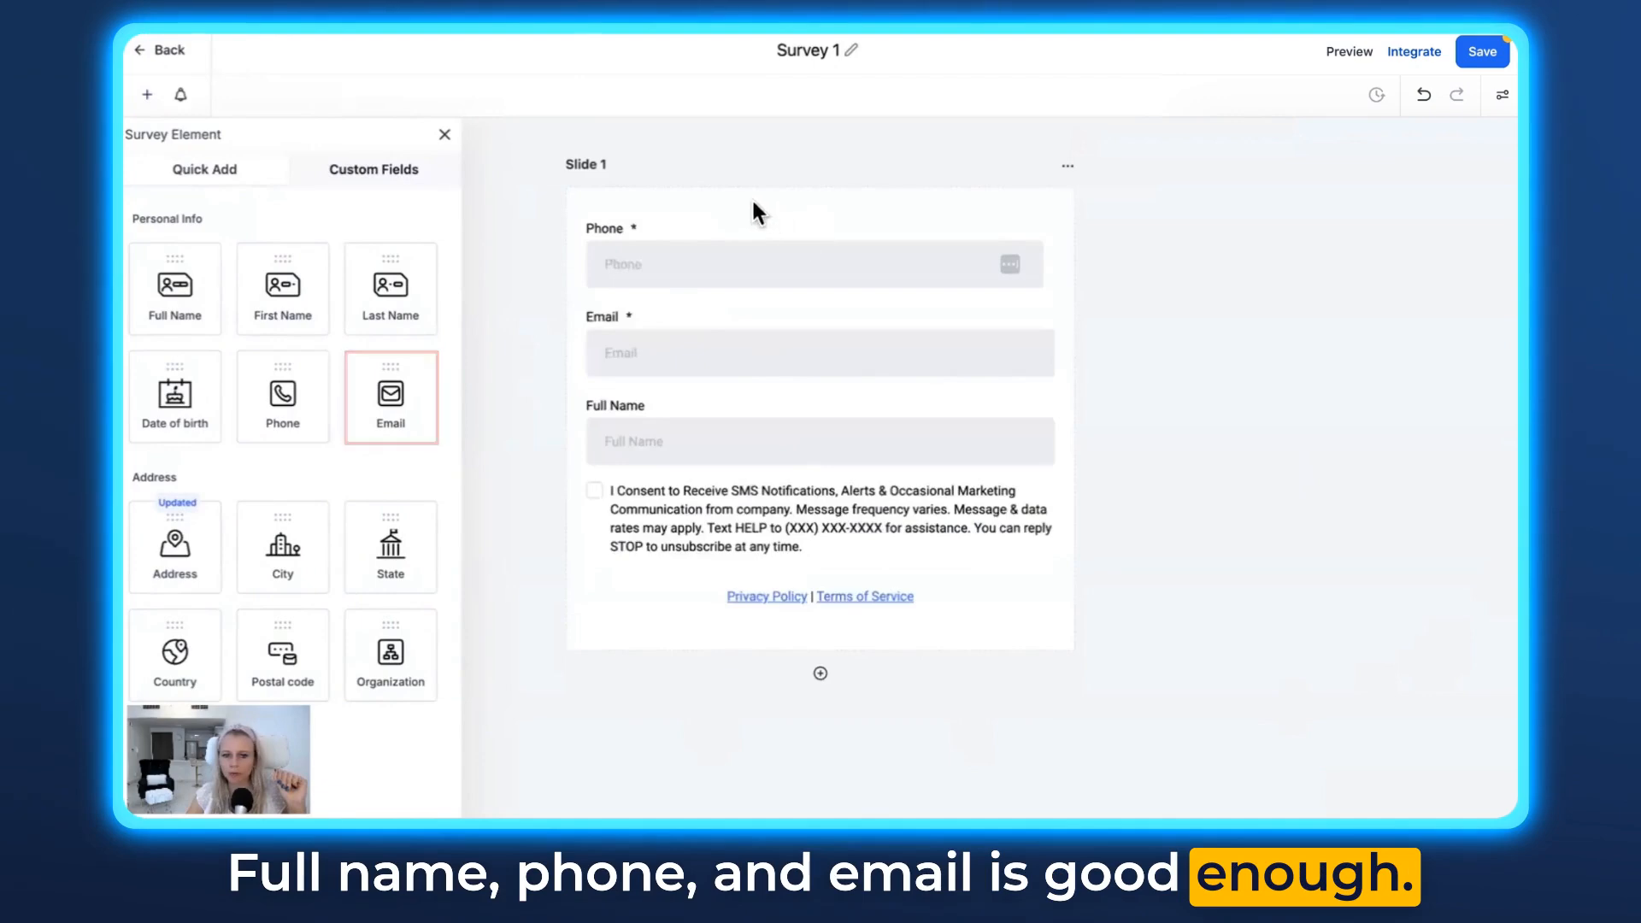
# Step: Set Survey 1's input style to Line and its top padding to 10 px
pyautogui.click(819, 264)
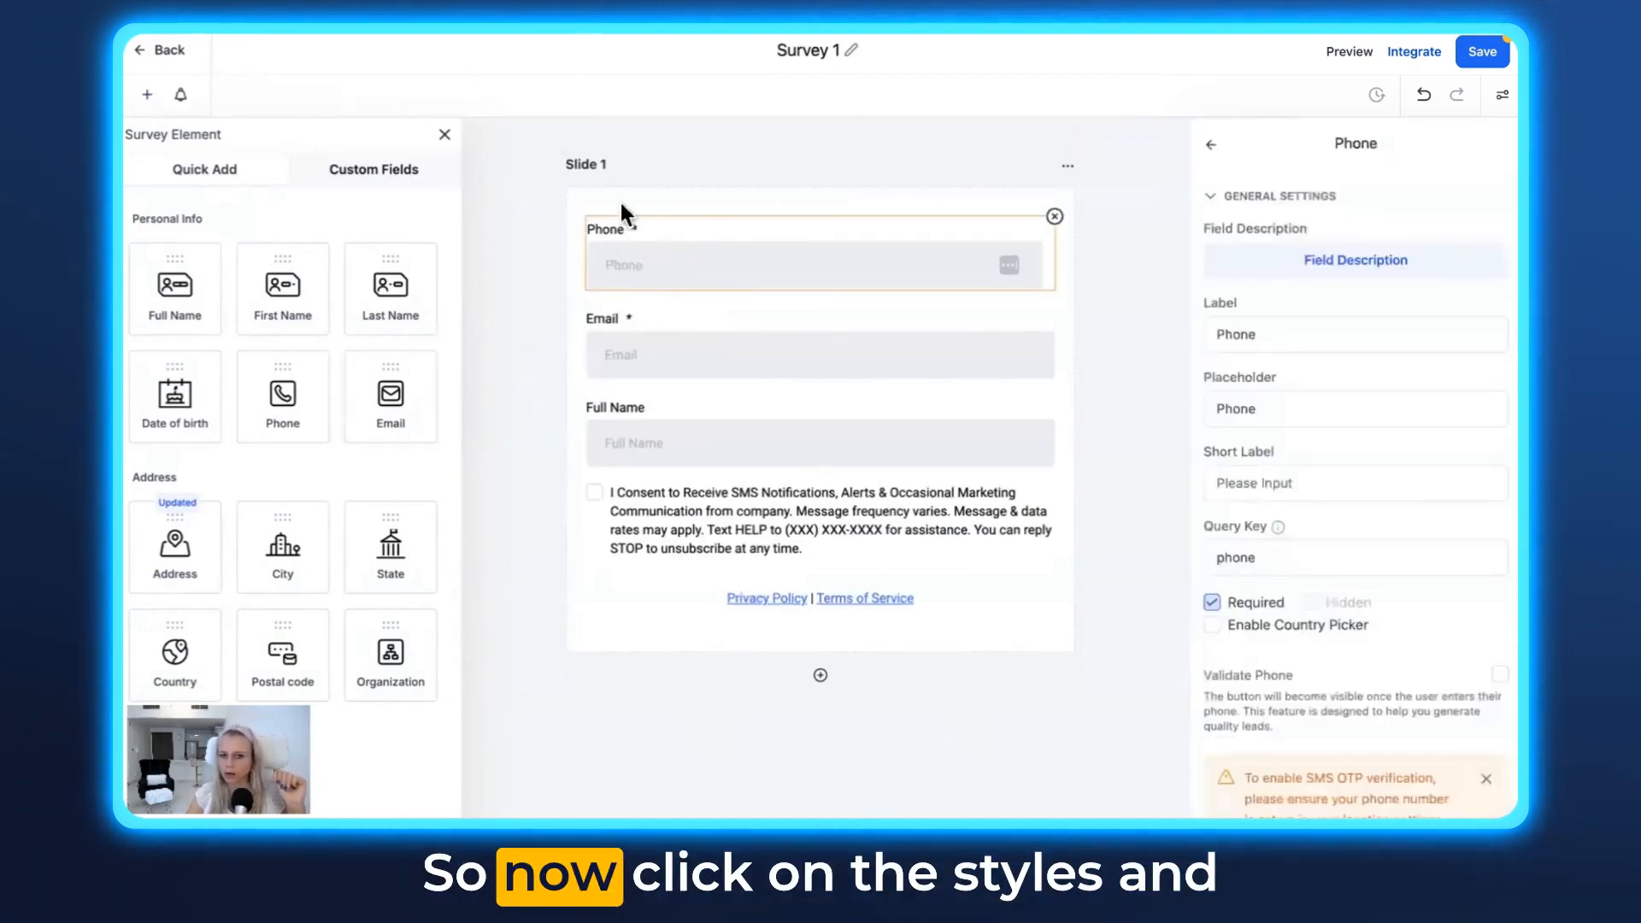
pyautogui.click(1497, 94)
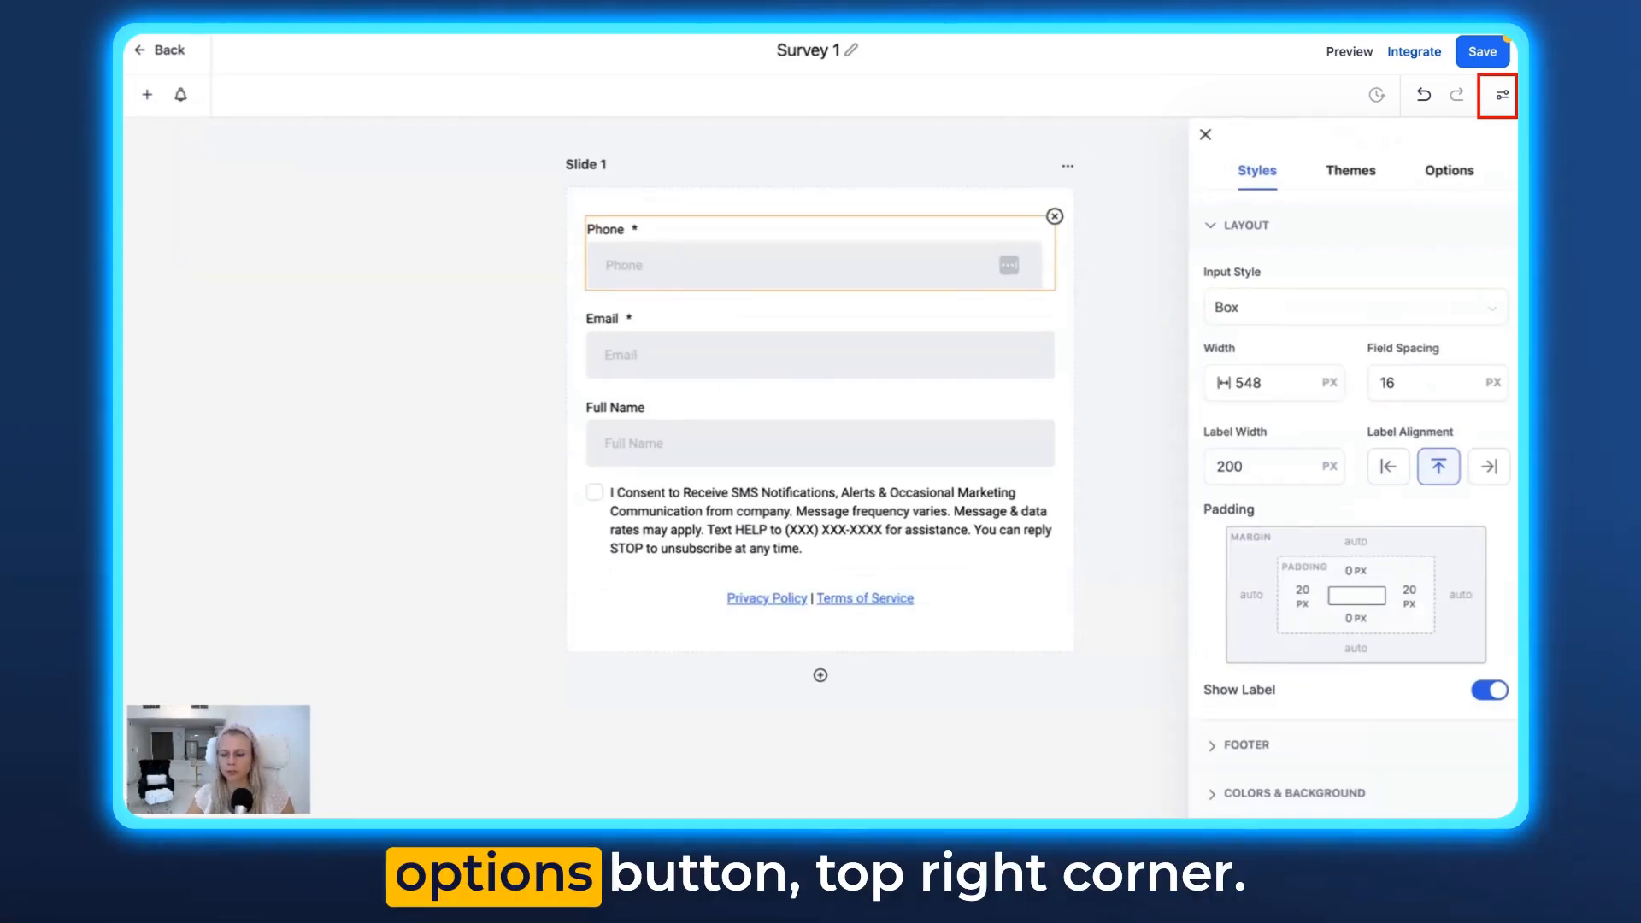
pyautogui.moveTo(1281, 244)
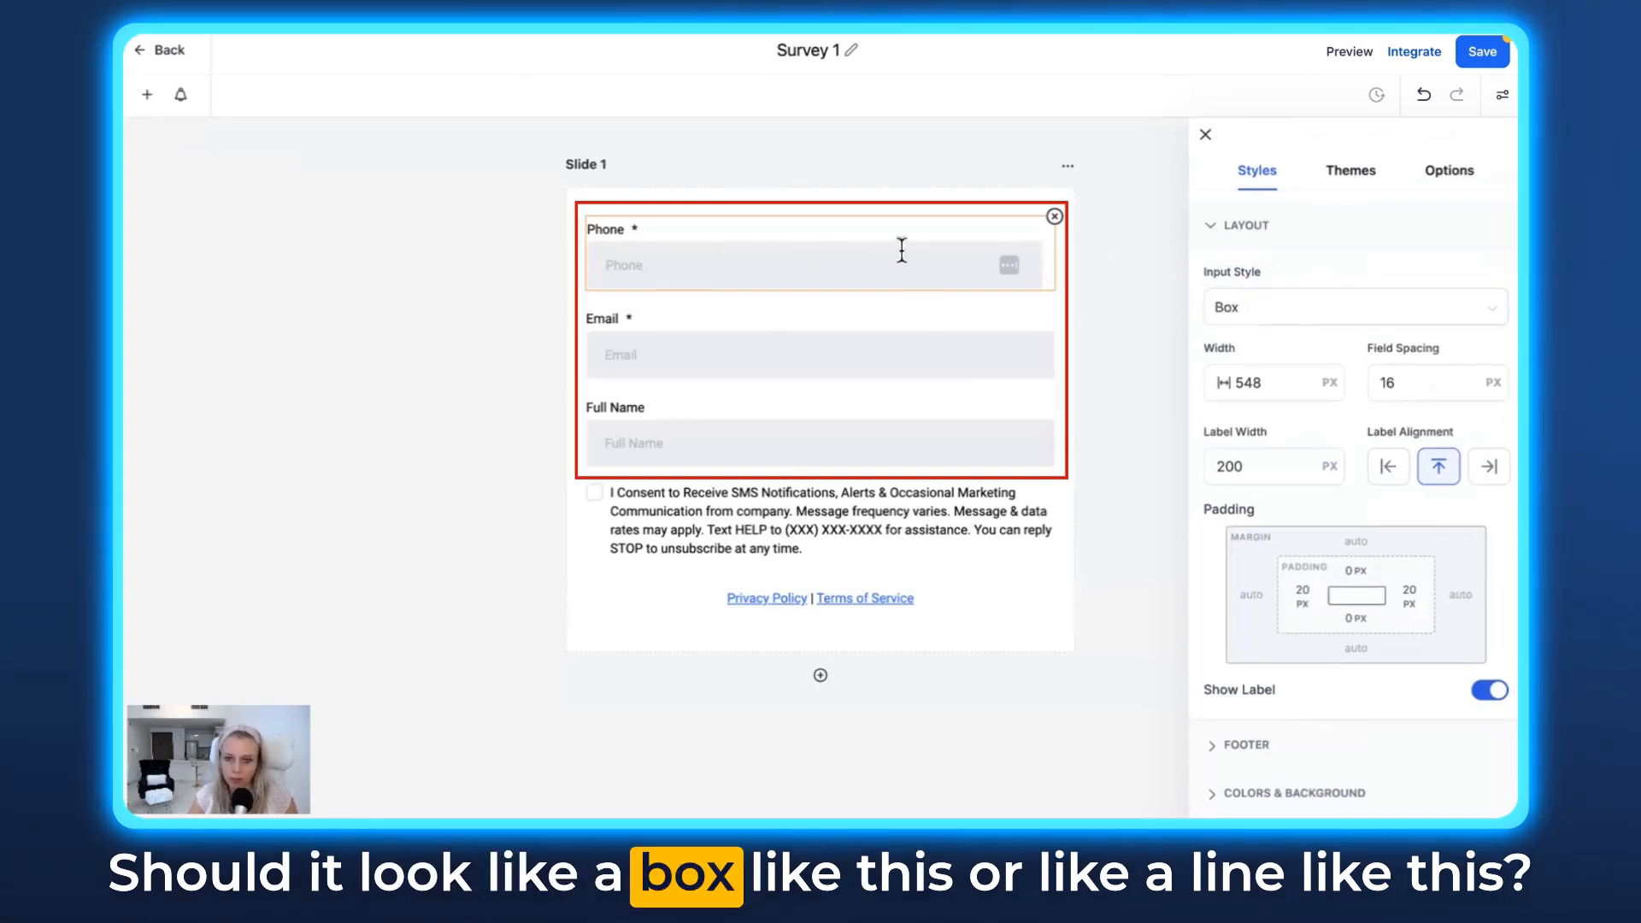
pyautogui.click(1353, 307)
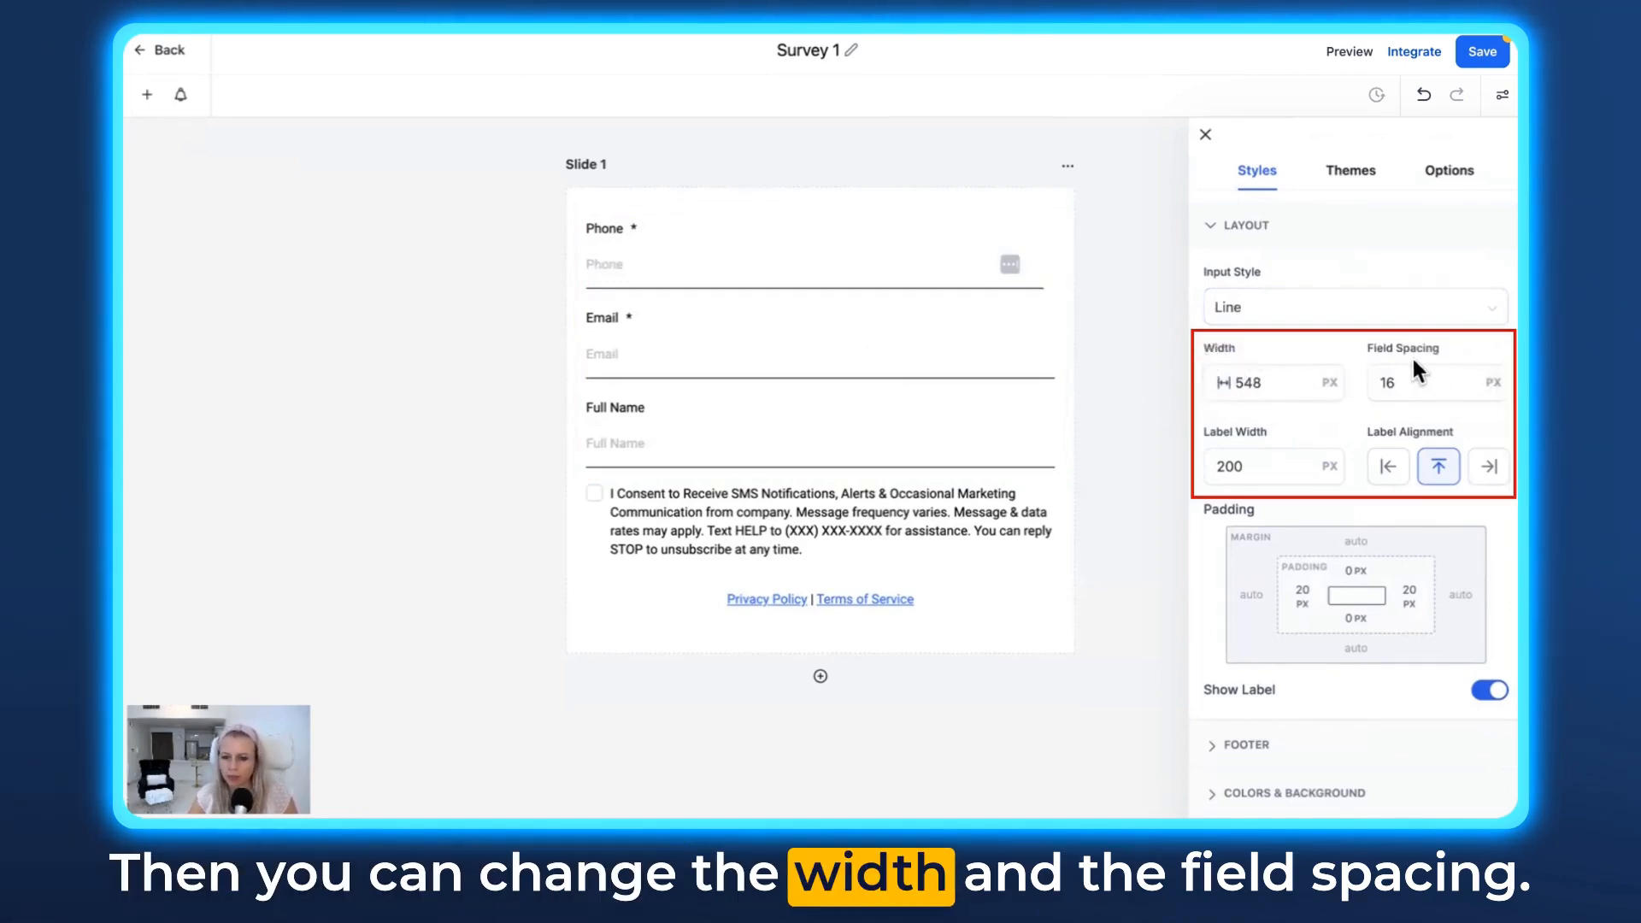
pyautogui.scroll(-3)
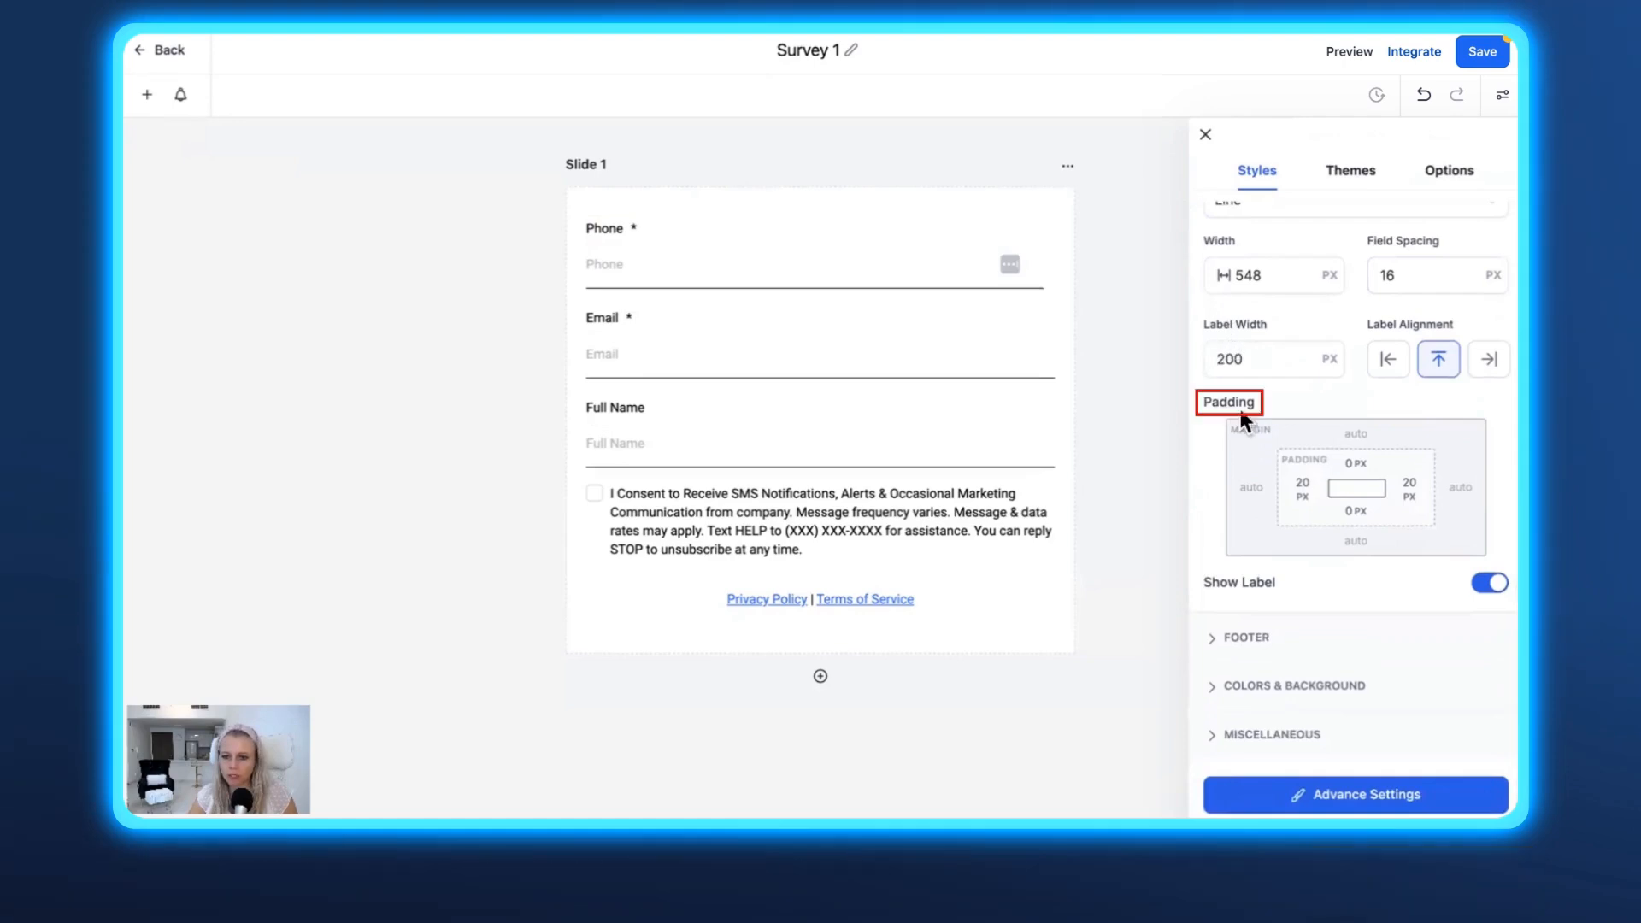
pyautogui.click(1320, 550)
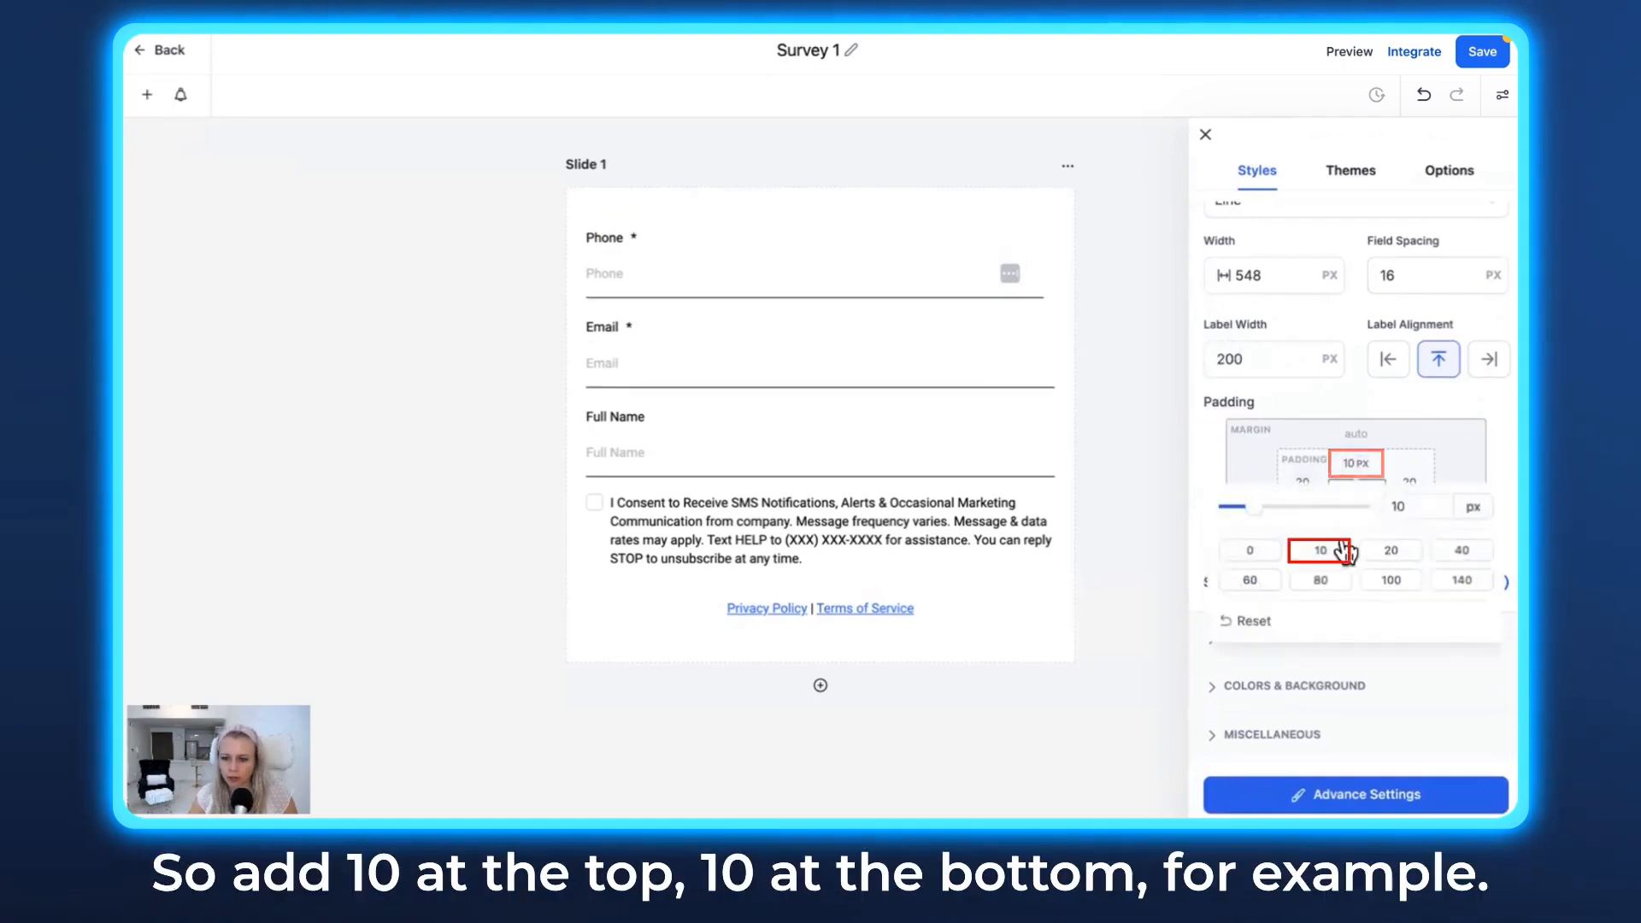
pyautogui.click(1320, 550)
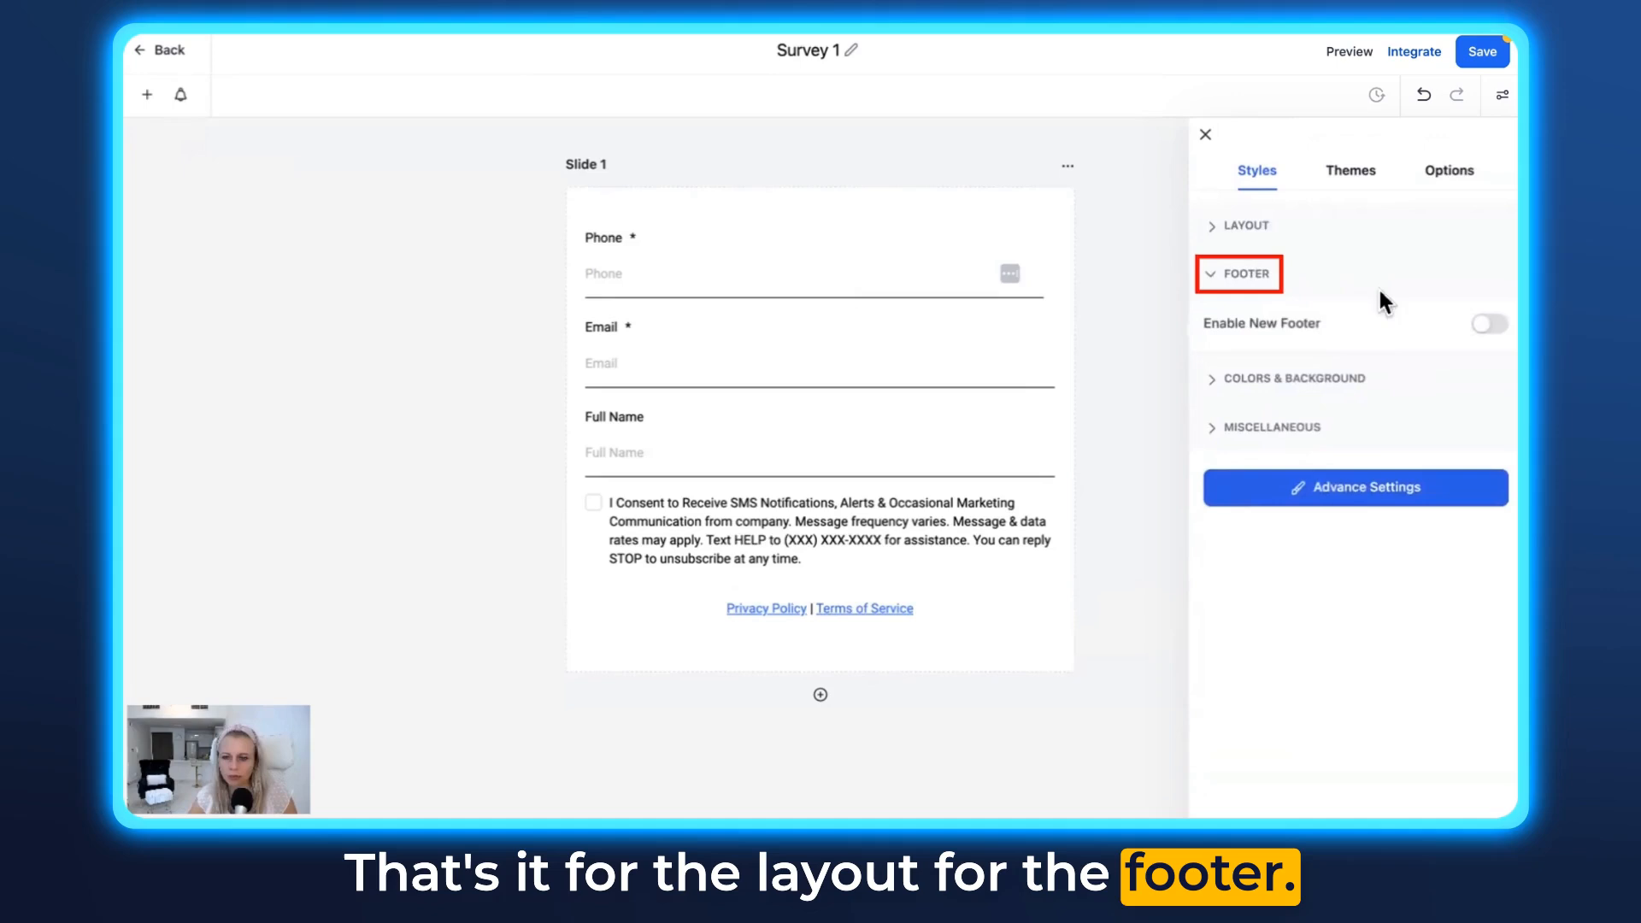
# Step: Enable the new footer, stick it to the page, fill it pink, height 100
pyautogui.click(1487, 322)
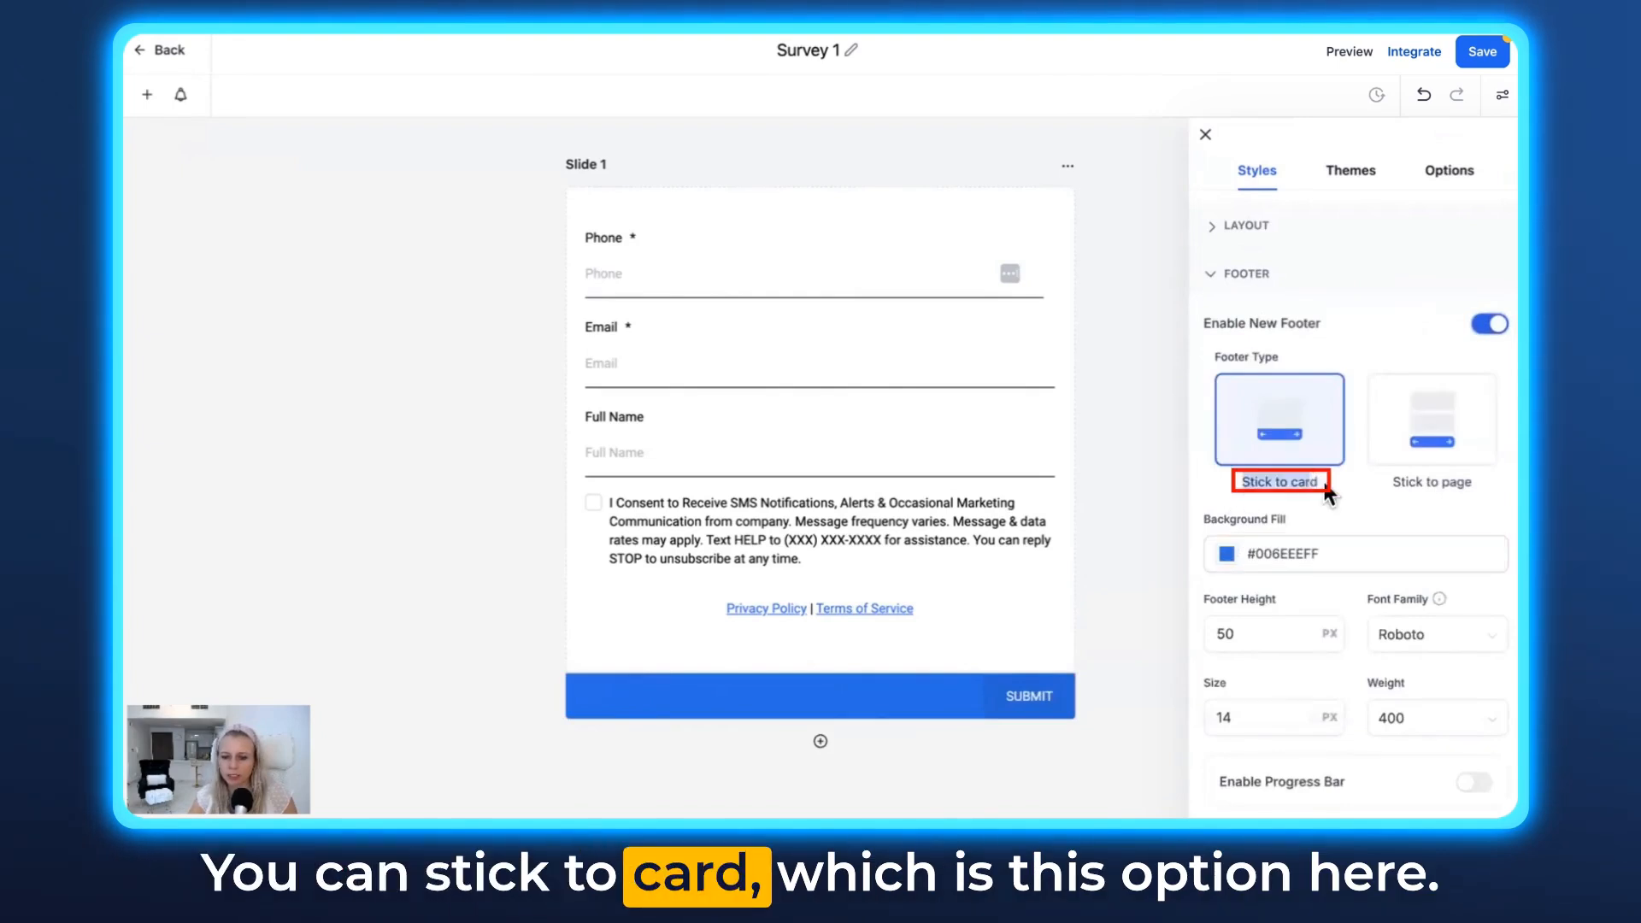
pyautogui.click(1431, 420)
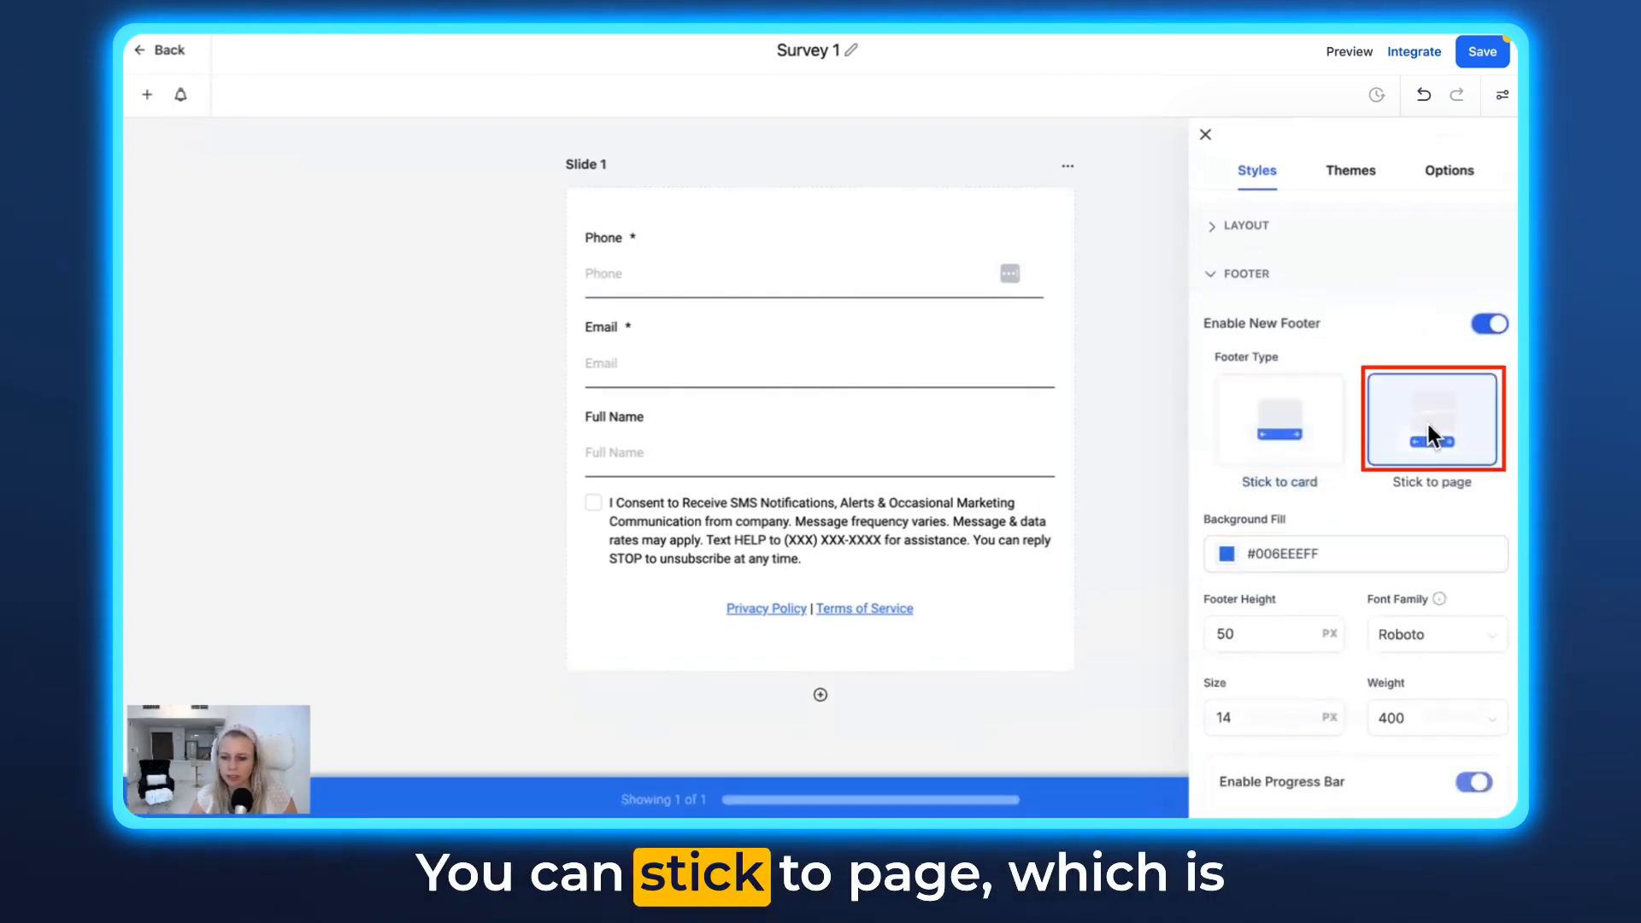
pyautogui.click(1431, 419)
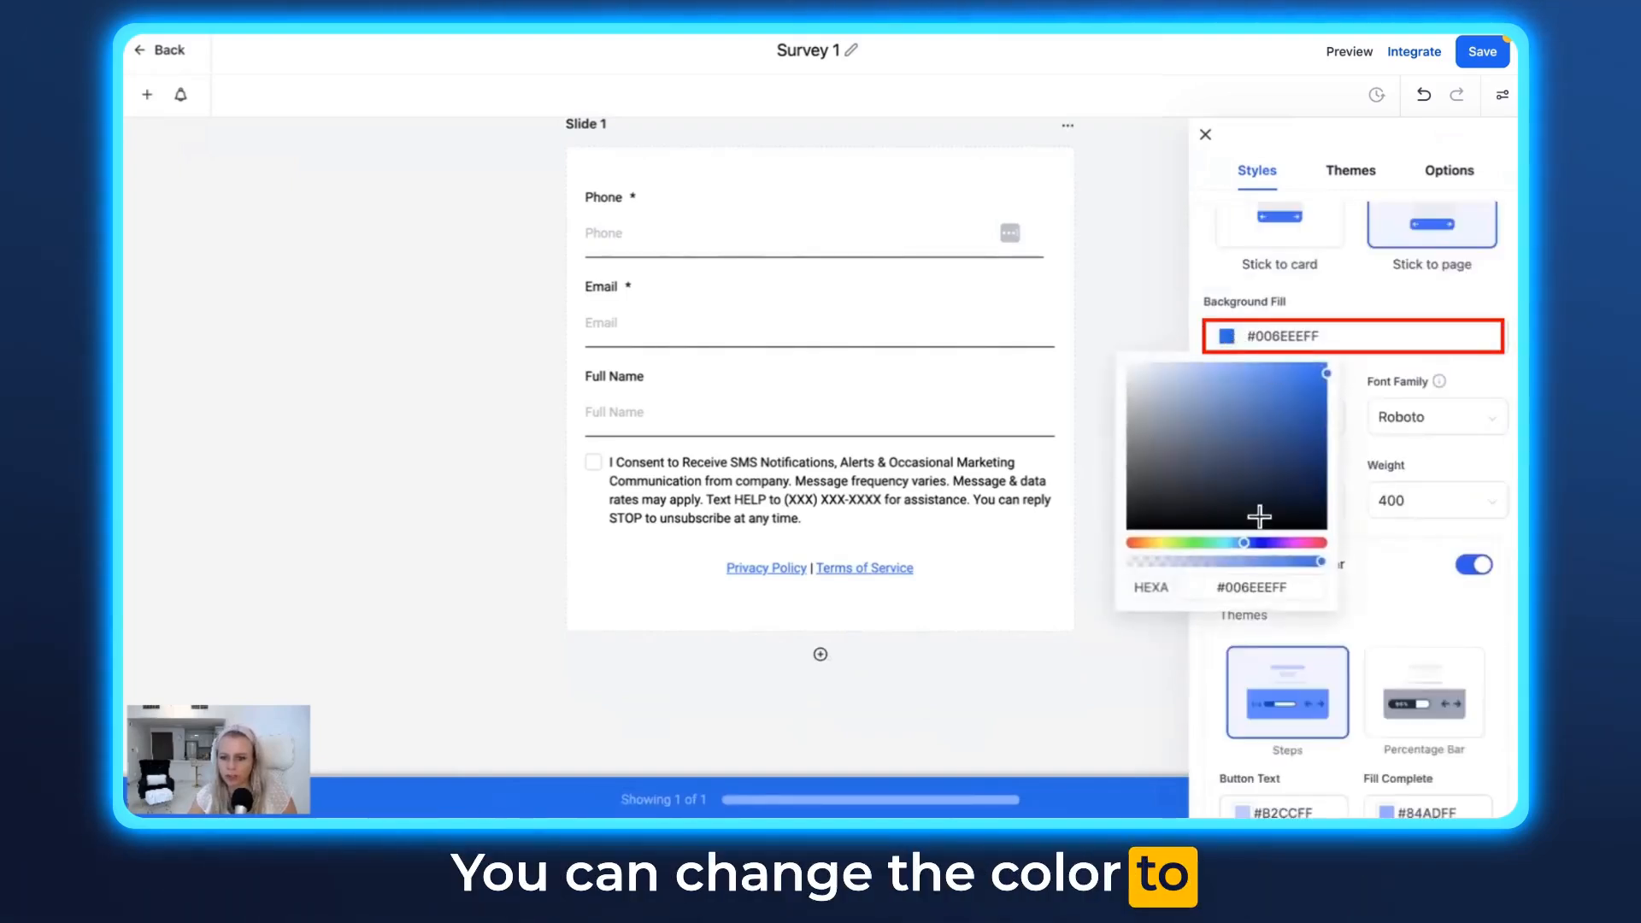
pyautogui.moveTo(1245, 541); pyautogui.dragTo(1293, 541)
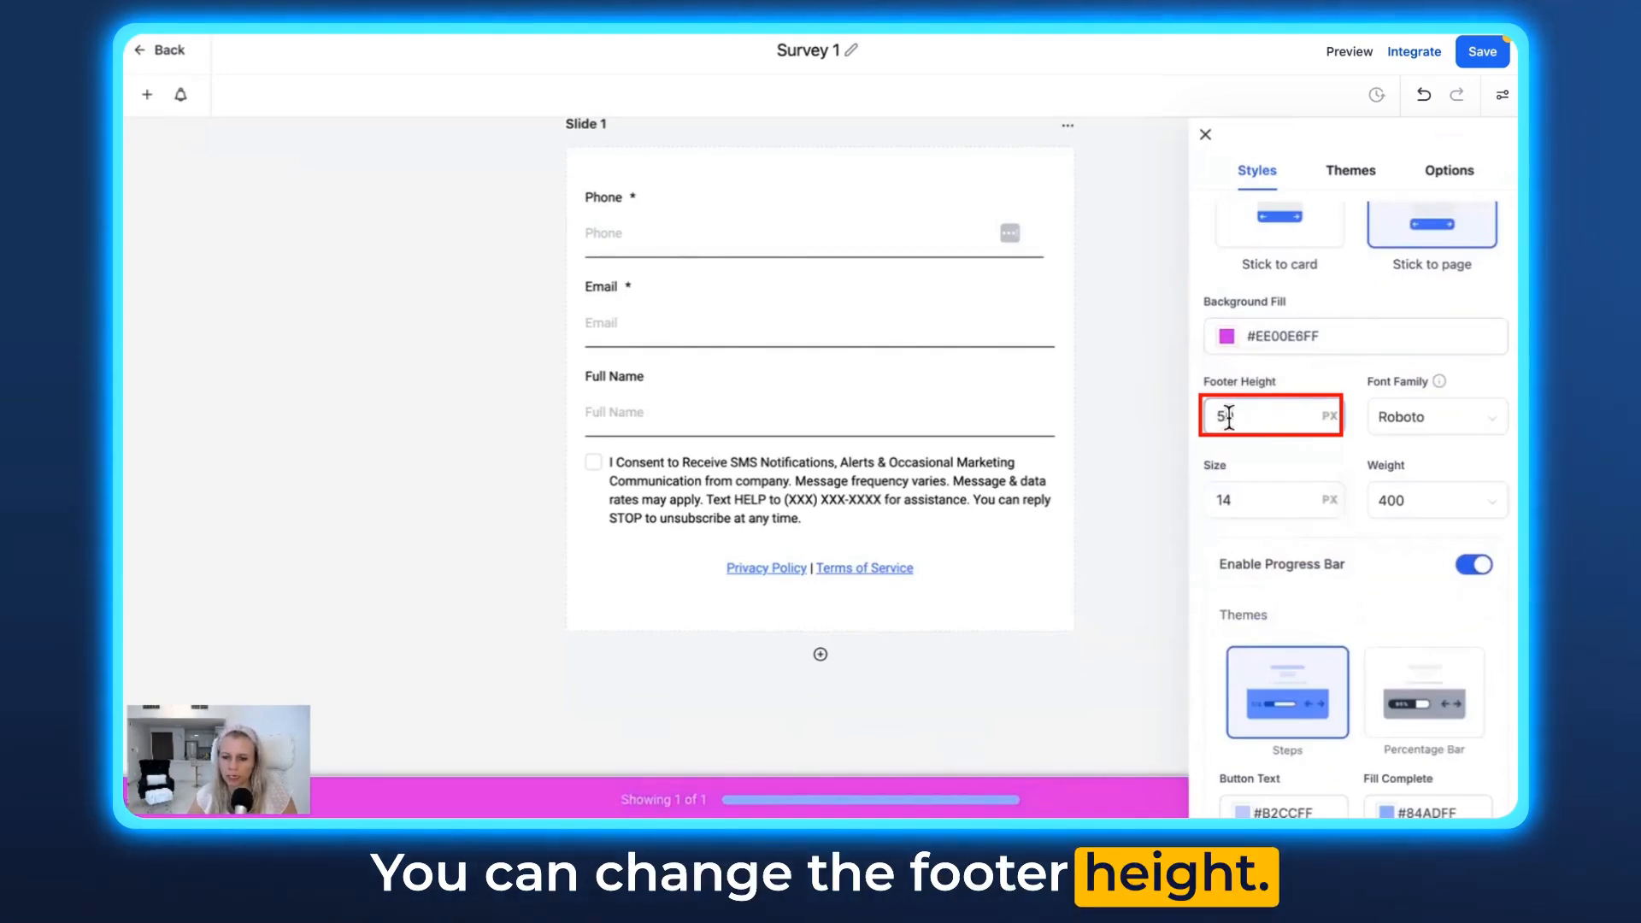
pyautogui.write('100')
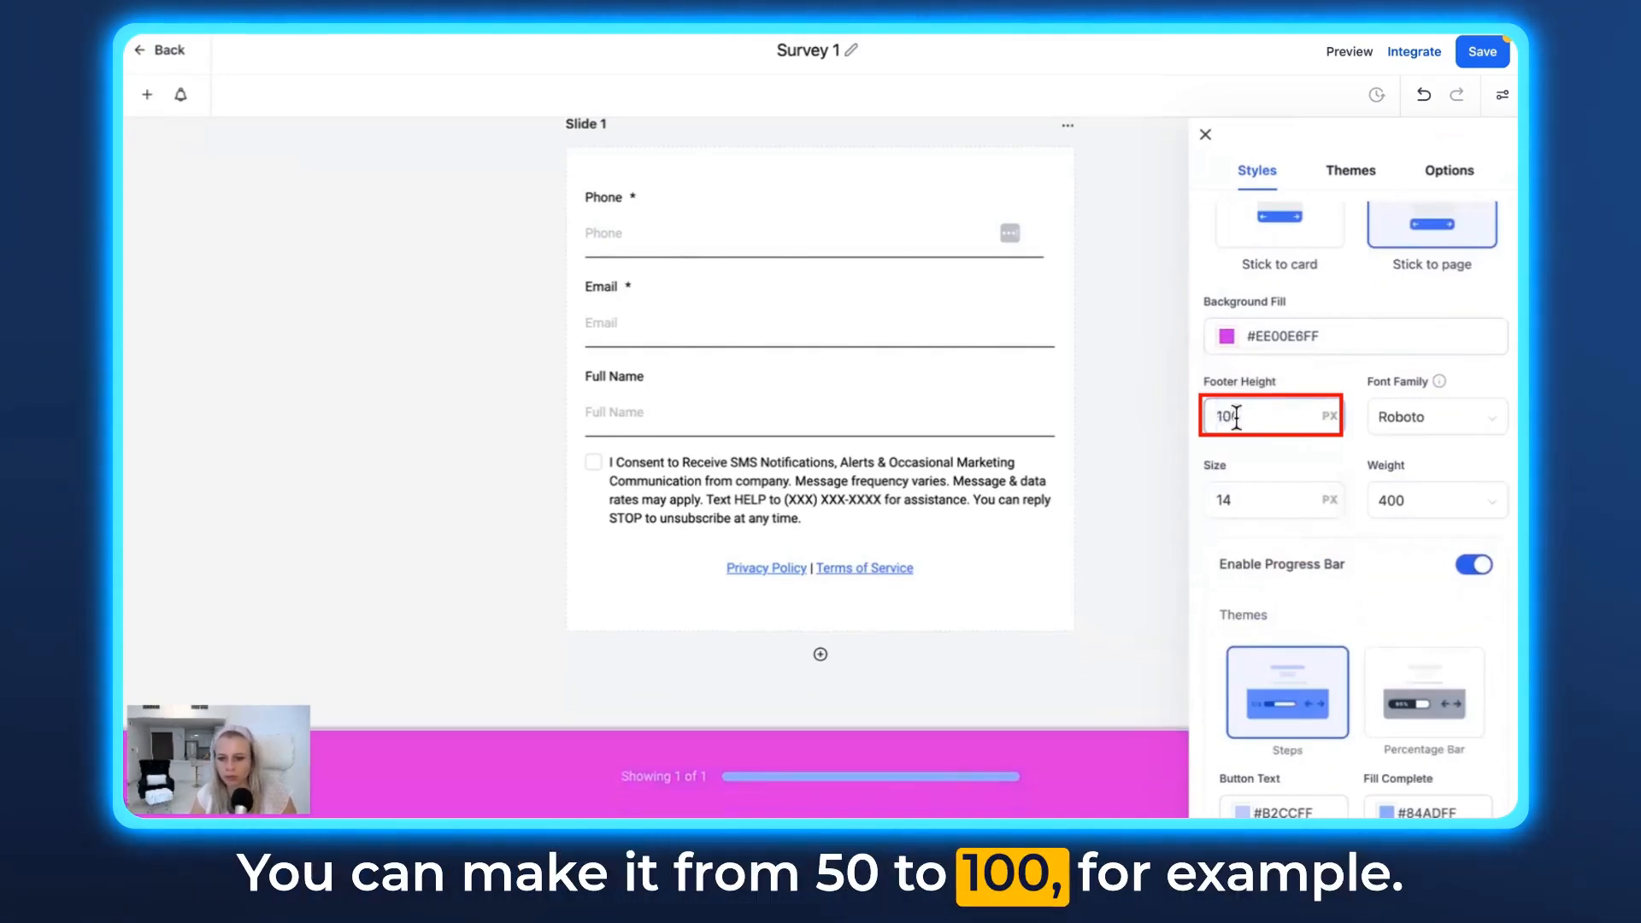
# Step: Set the footer font to Lato with a heavier font weight
pyautogui.click(1436, 417)
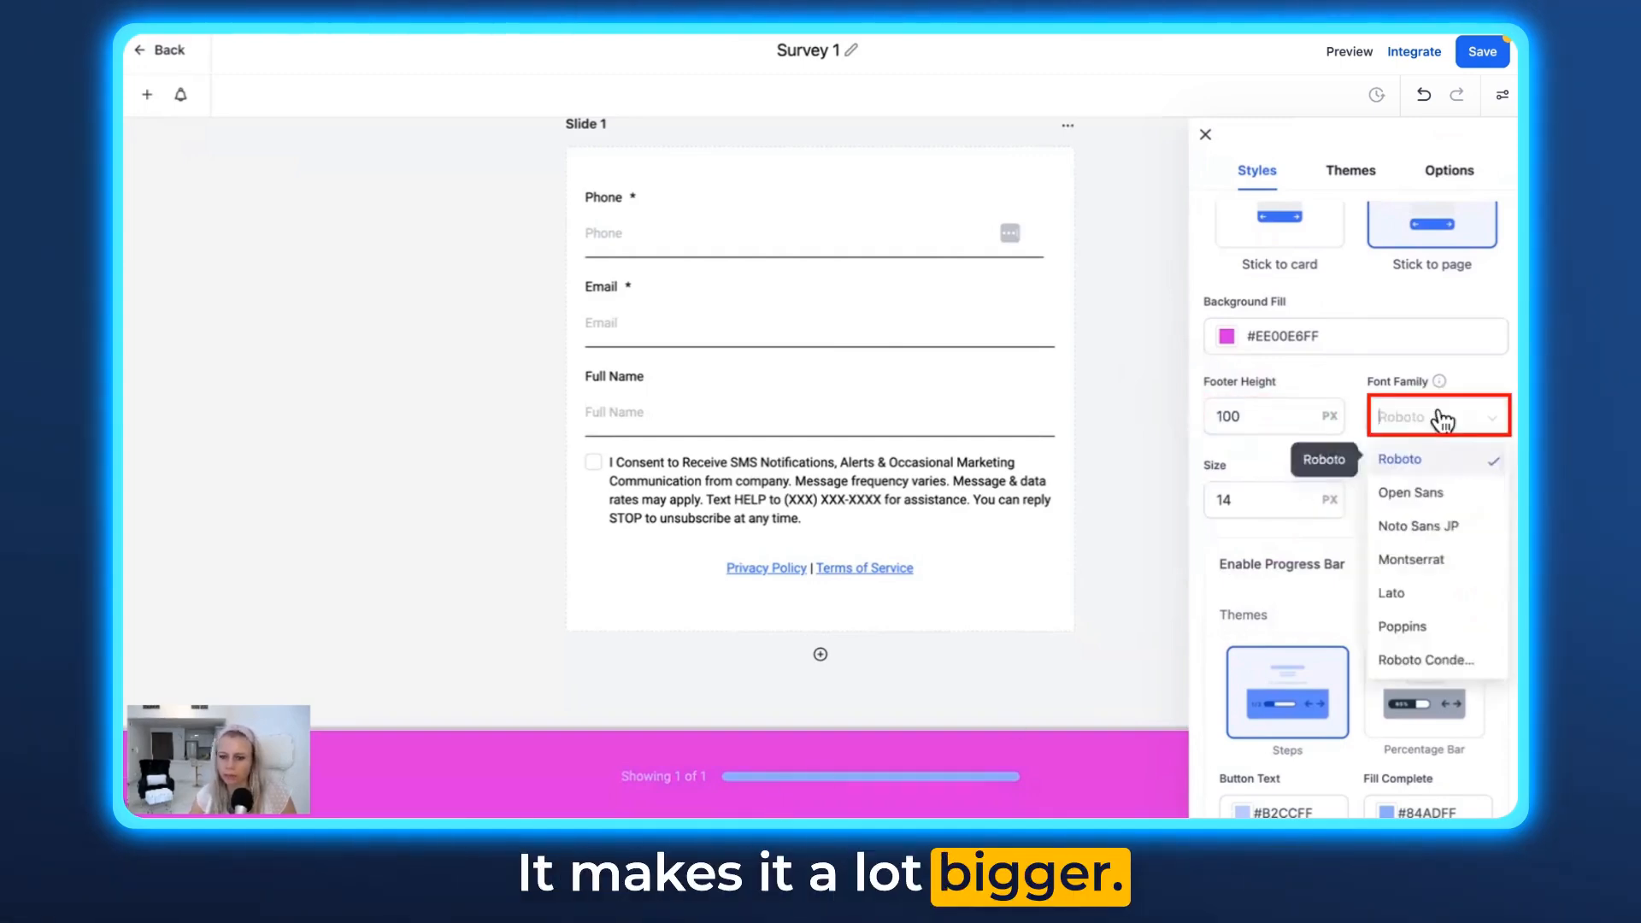
pyautogui.click(1391, 592)
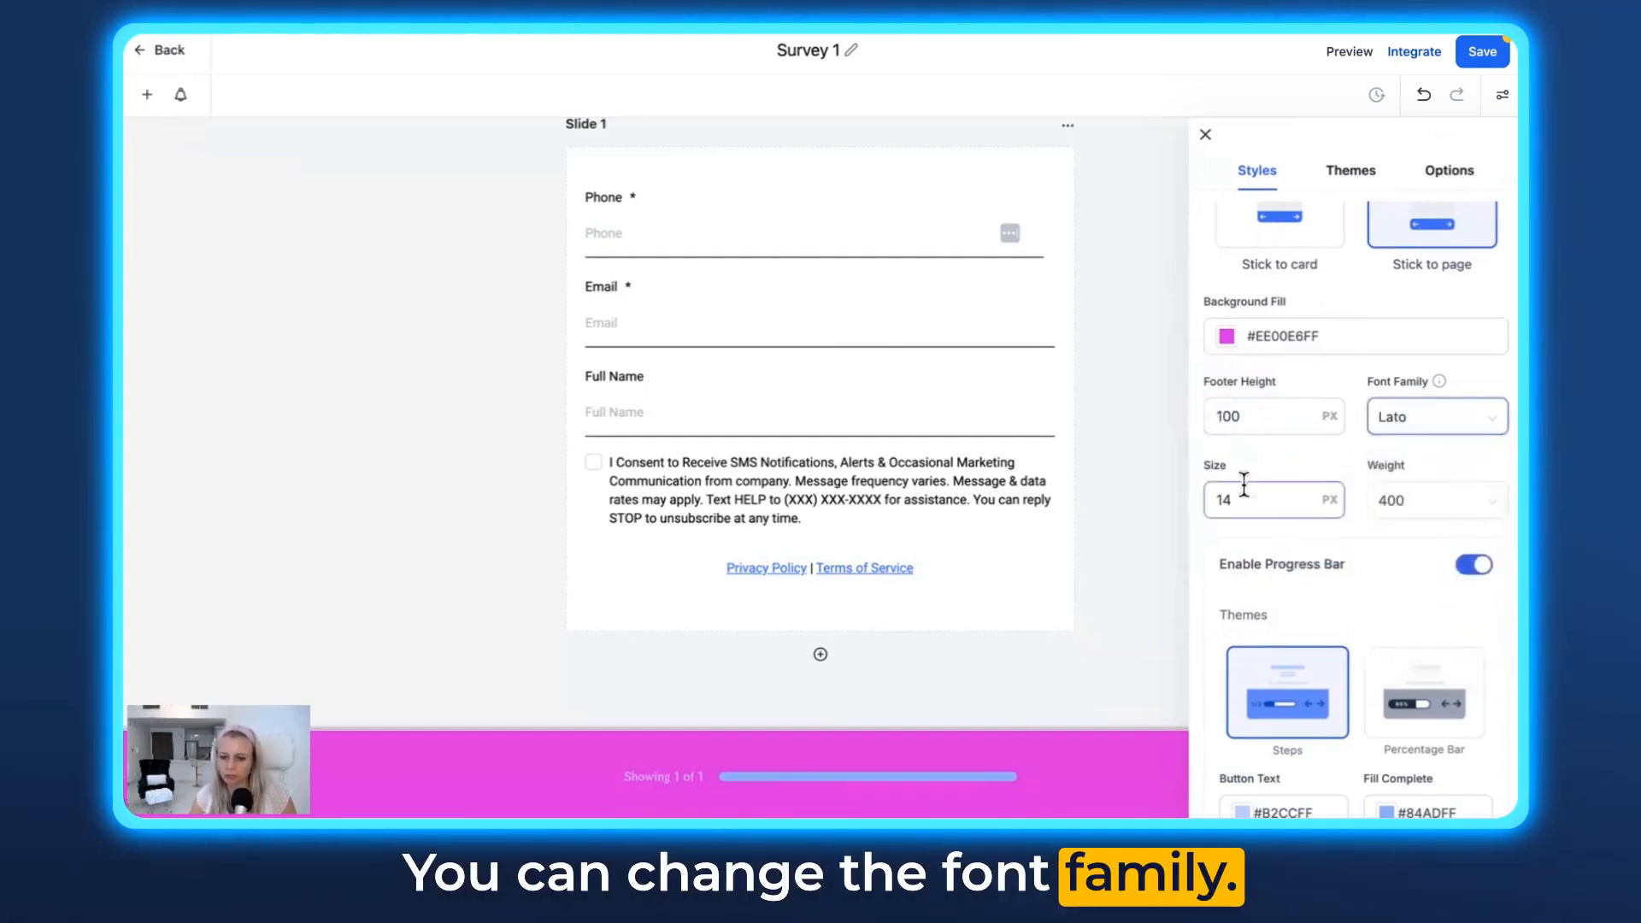
pyautogui.click(1436, 499)
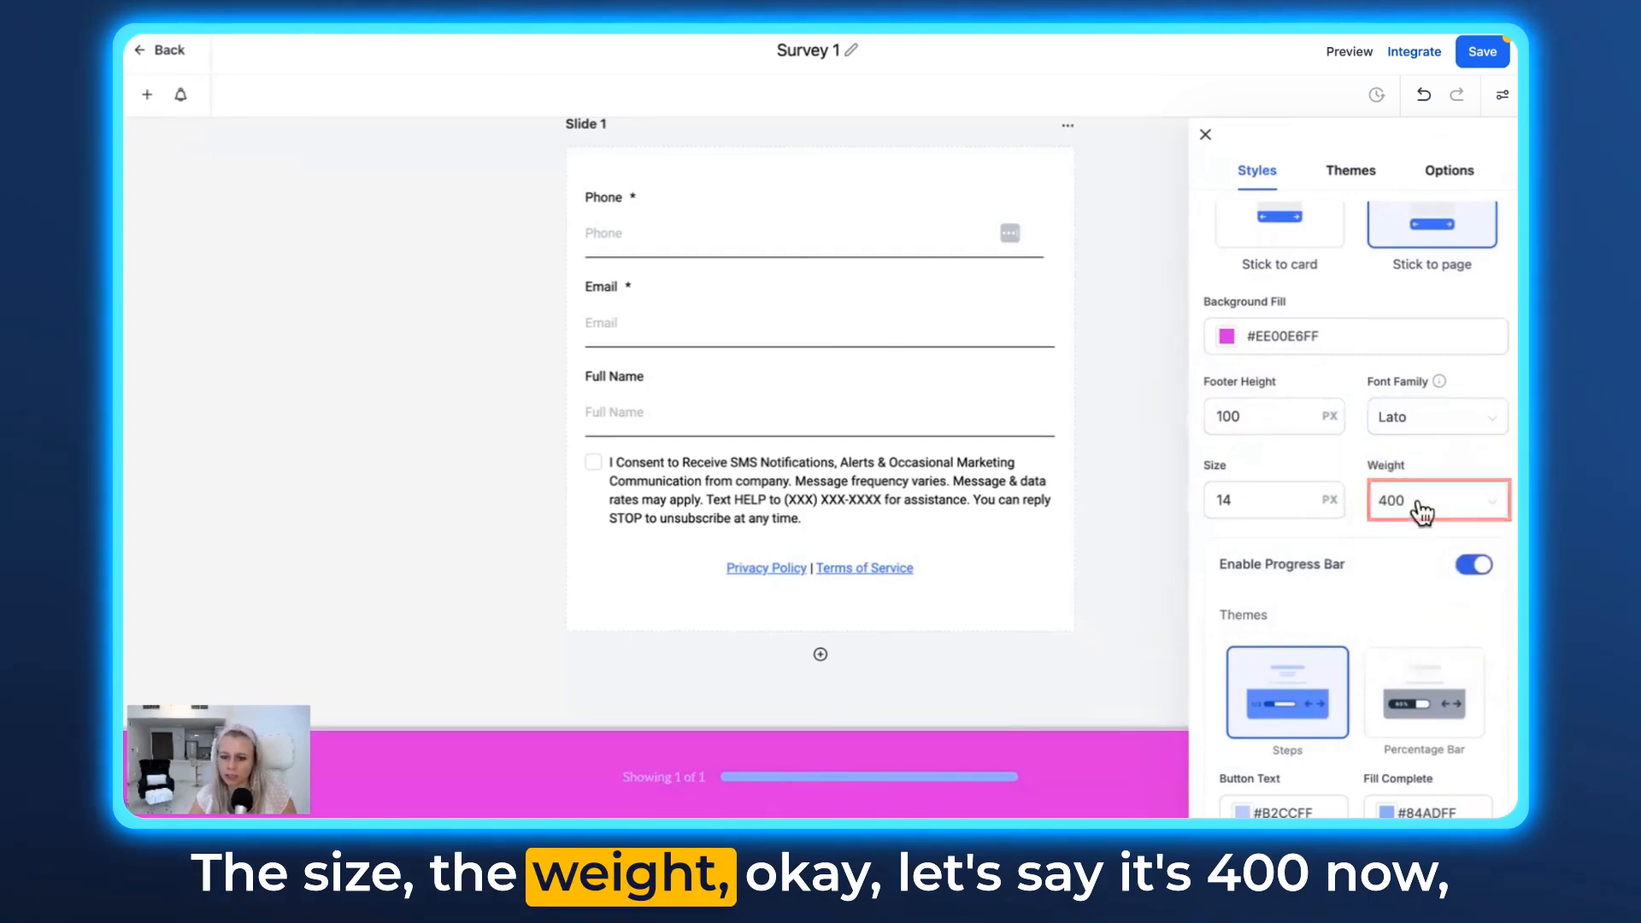
pyautogui.click(1436, 499)
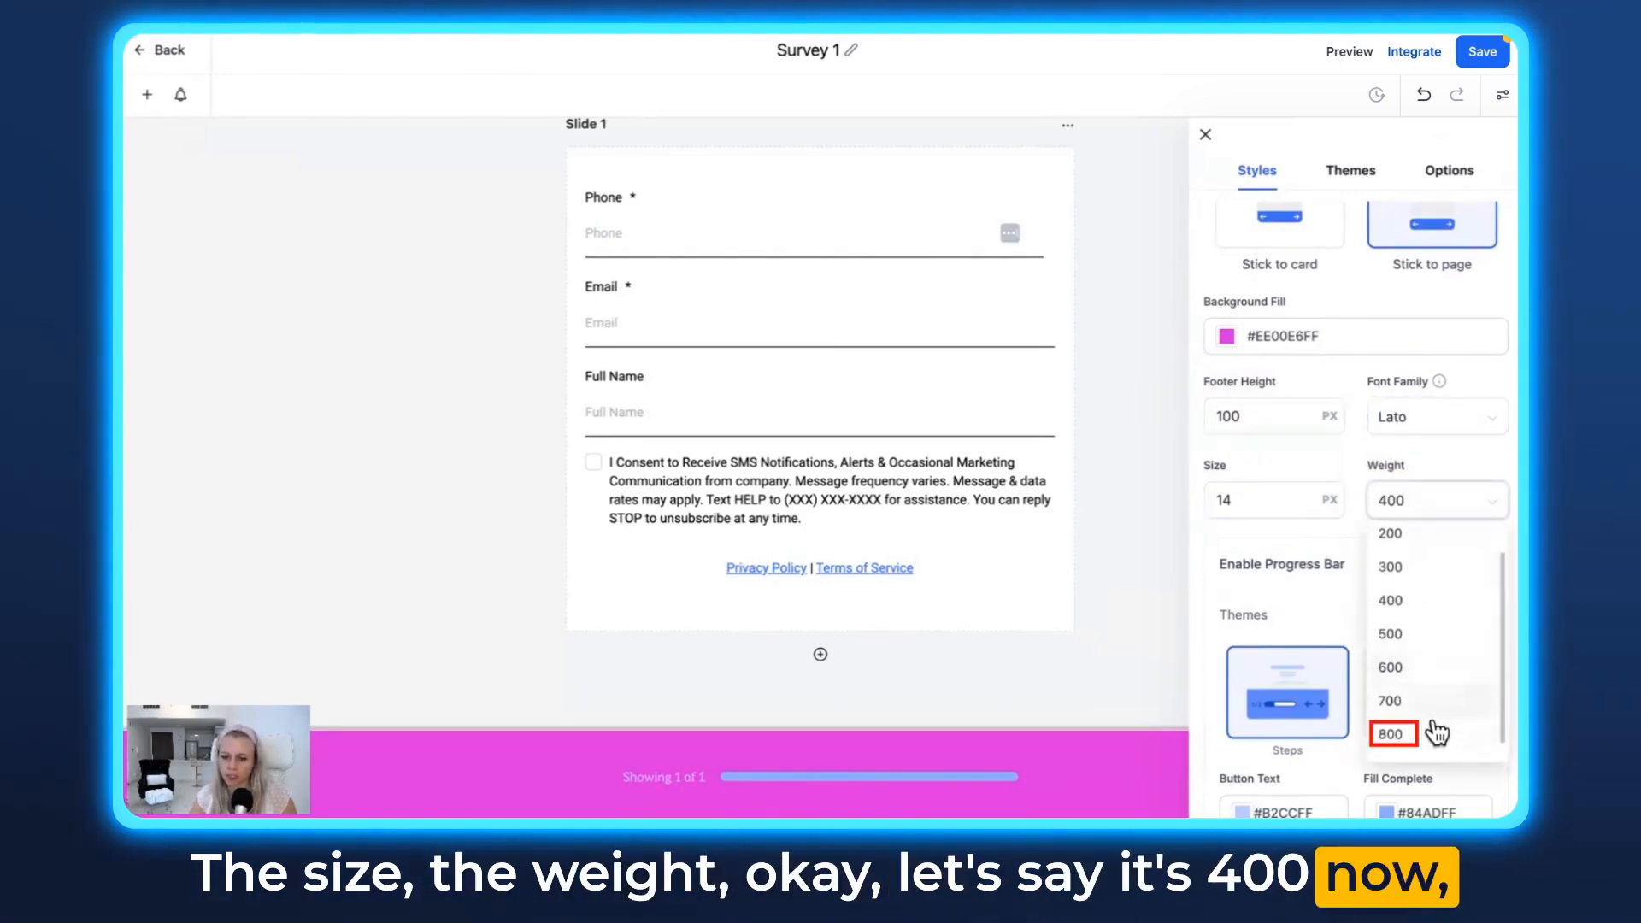
pyautogui.click(1391, 733)
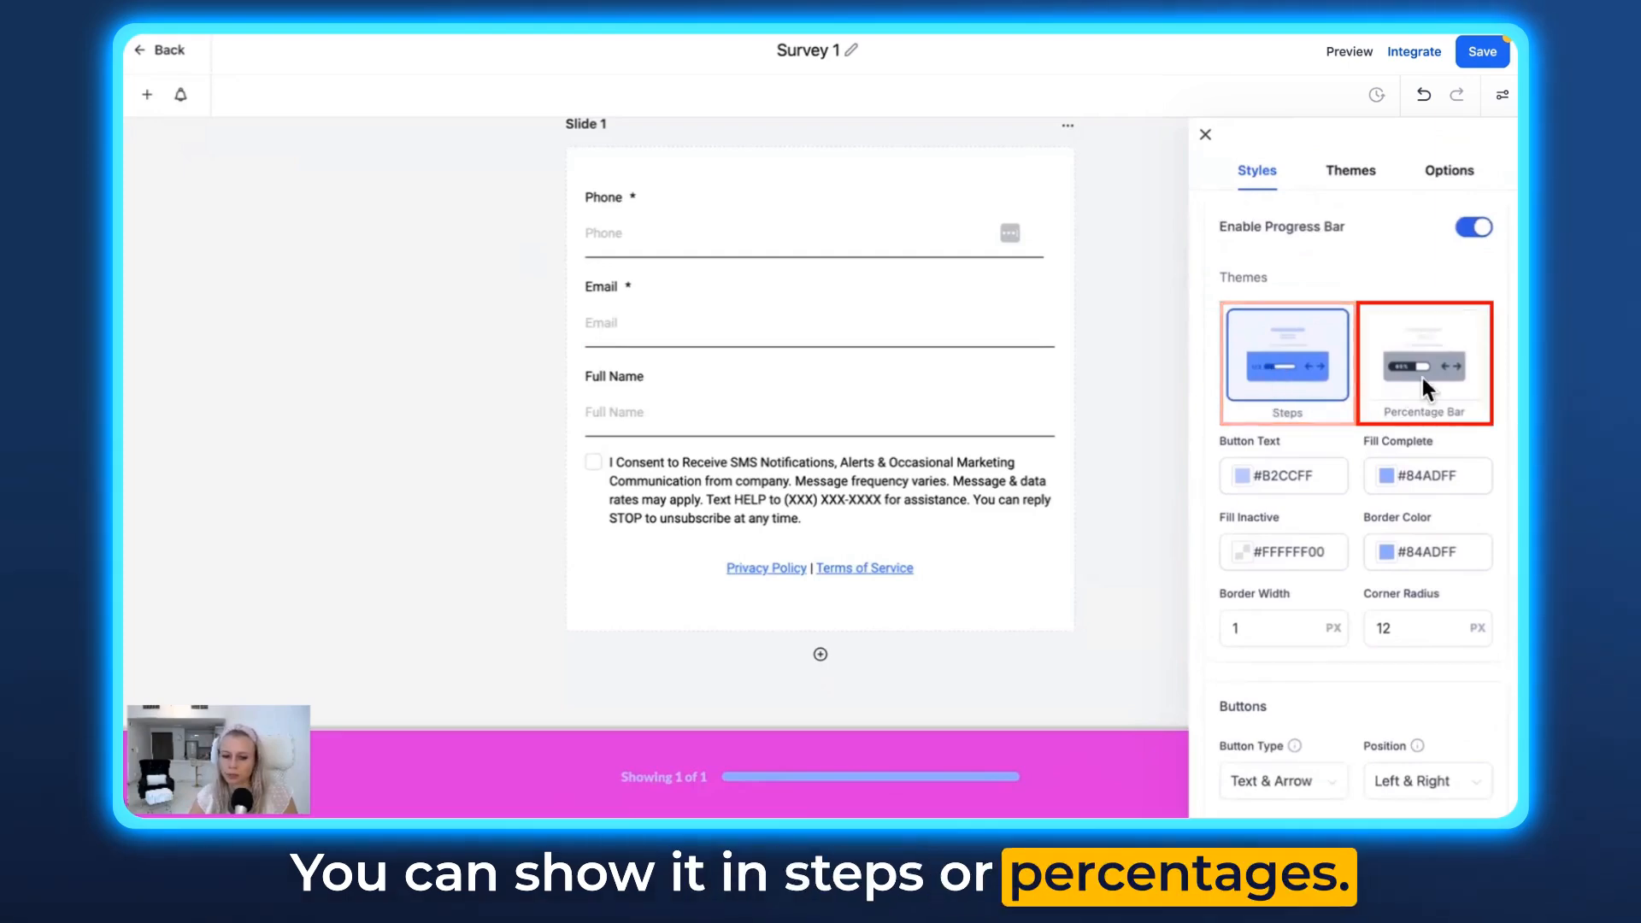
# Step: Review the footer progress bar theme and button settings
pyautogui.click(1286, 361)
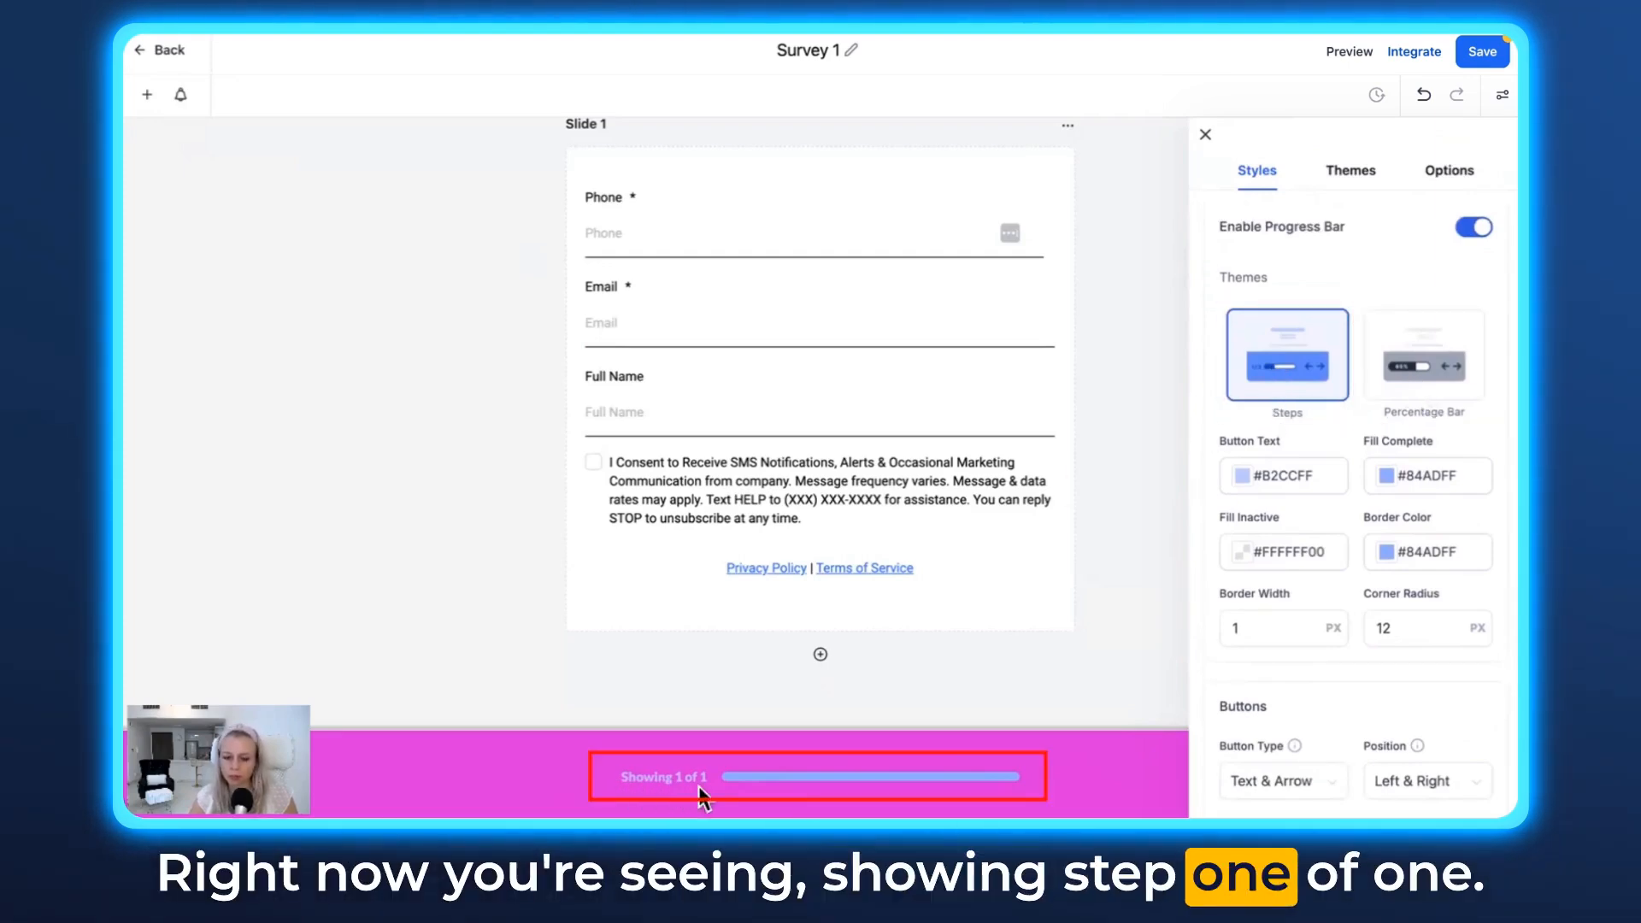
pyautogui.scroll(-3)
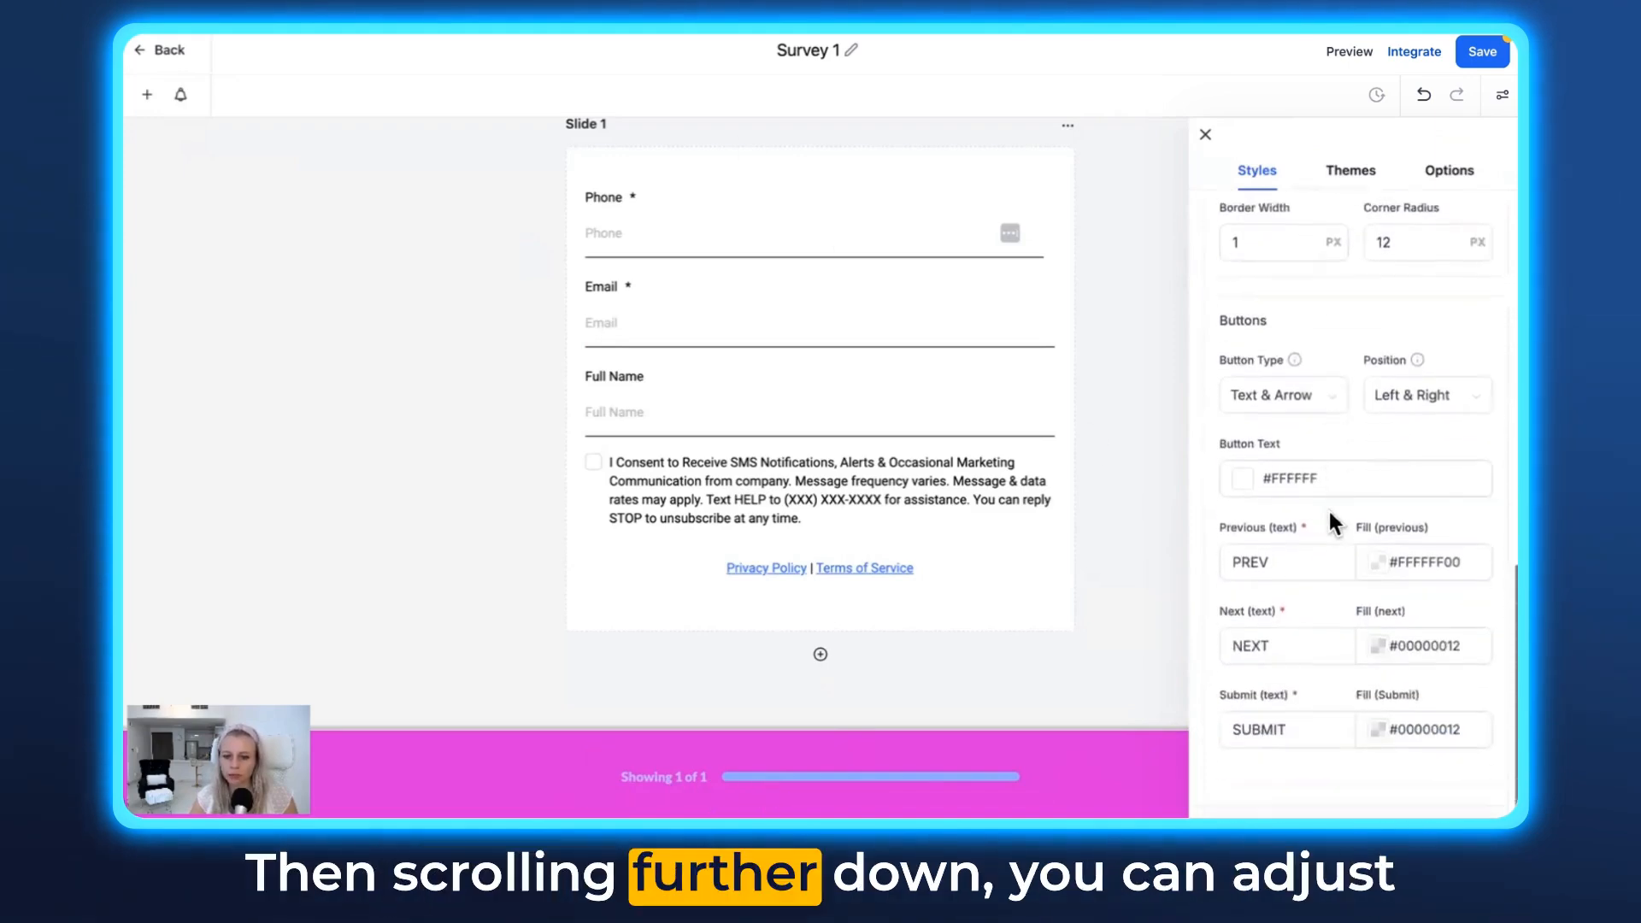
pyautogui.scroll(-3)
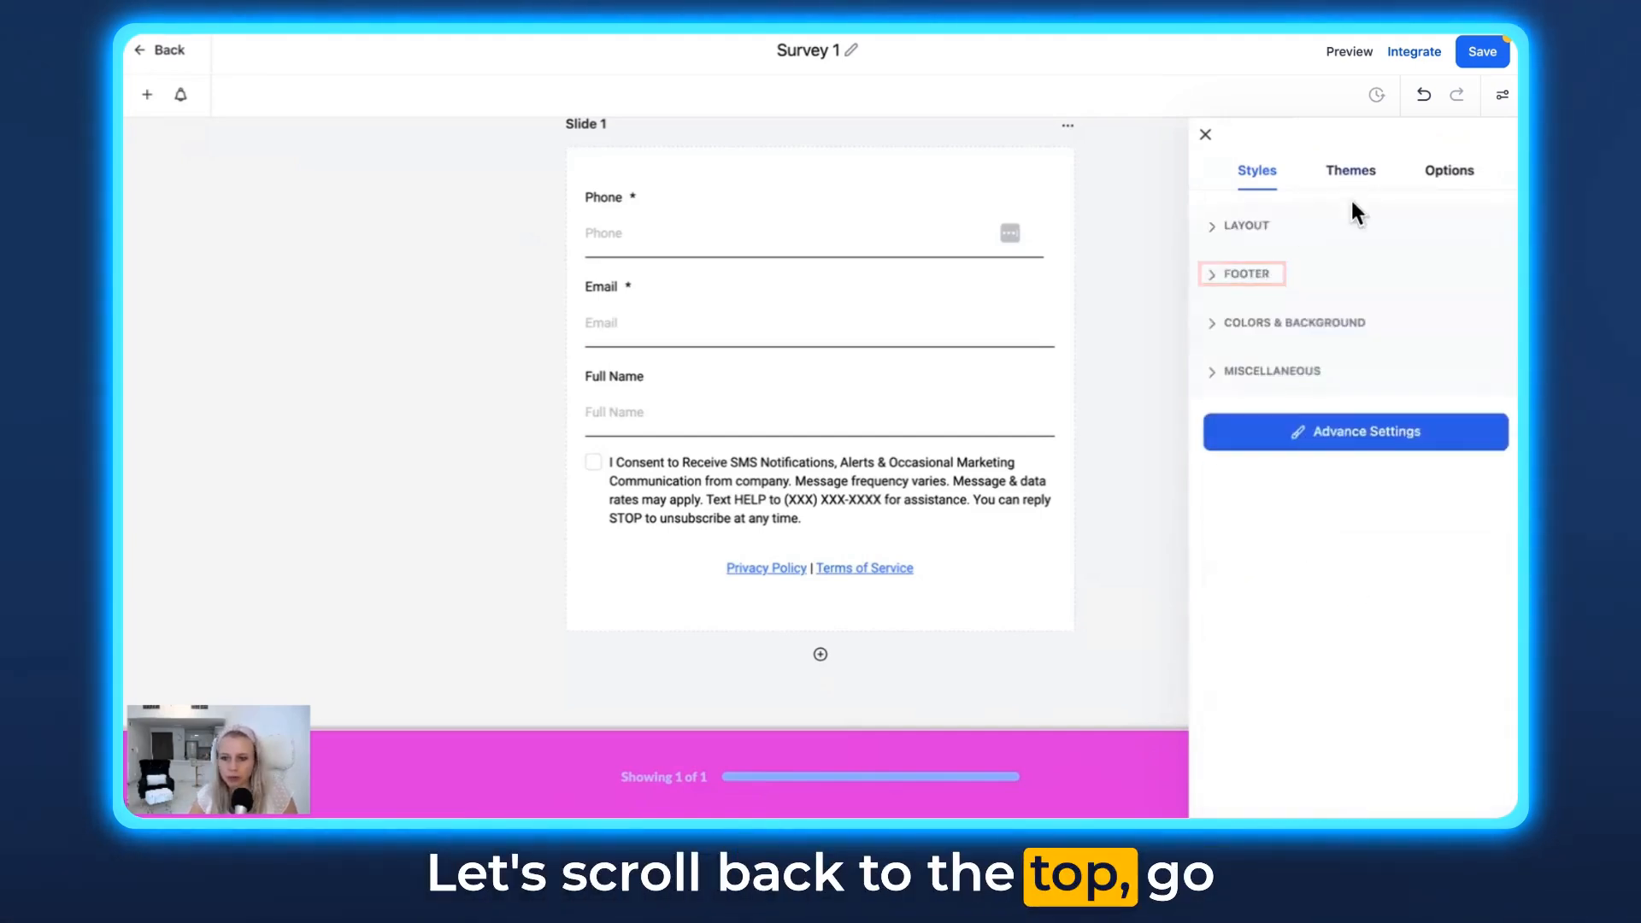
# Step: Enable On Submit message styling with pink font colour #F816A9FF
pyautogui.click(1448, 170)
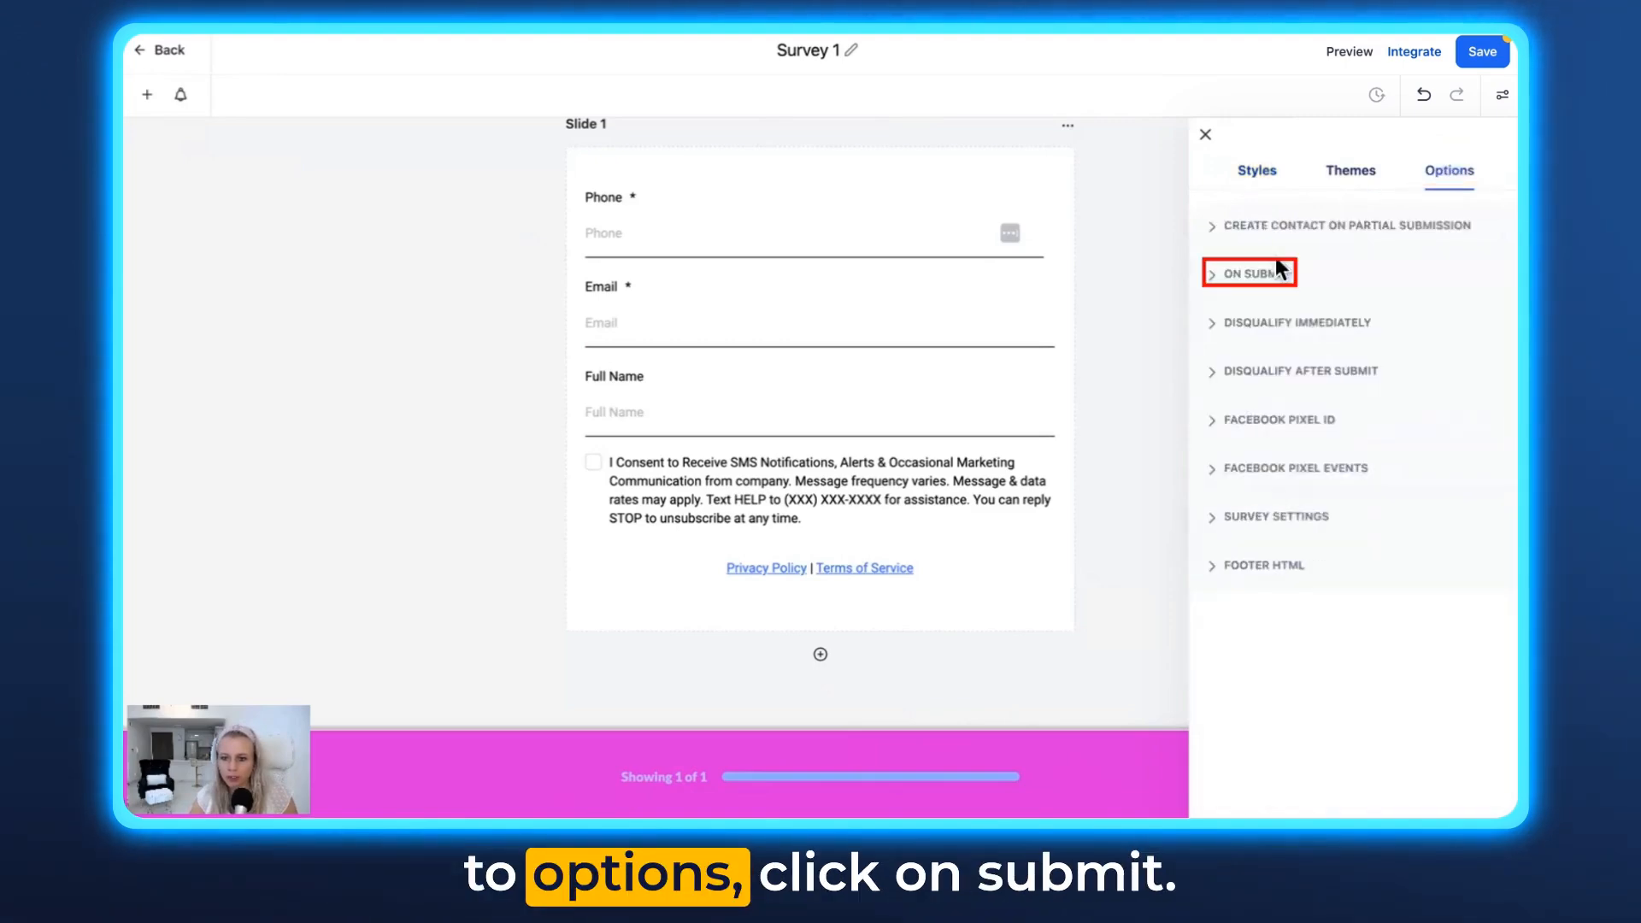
pyautogui.click(1250, 273)
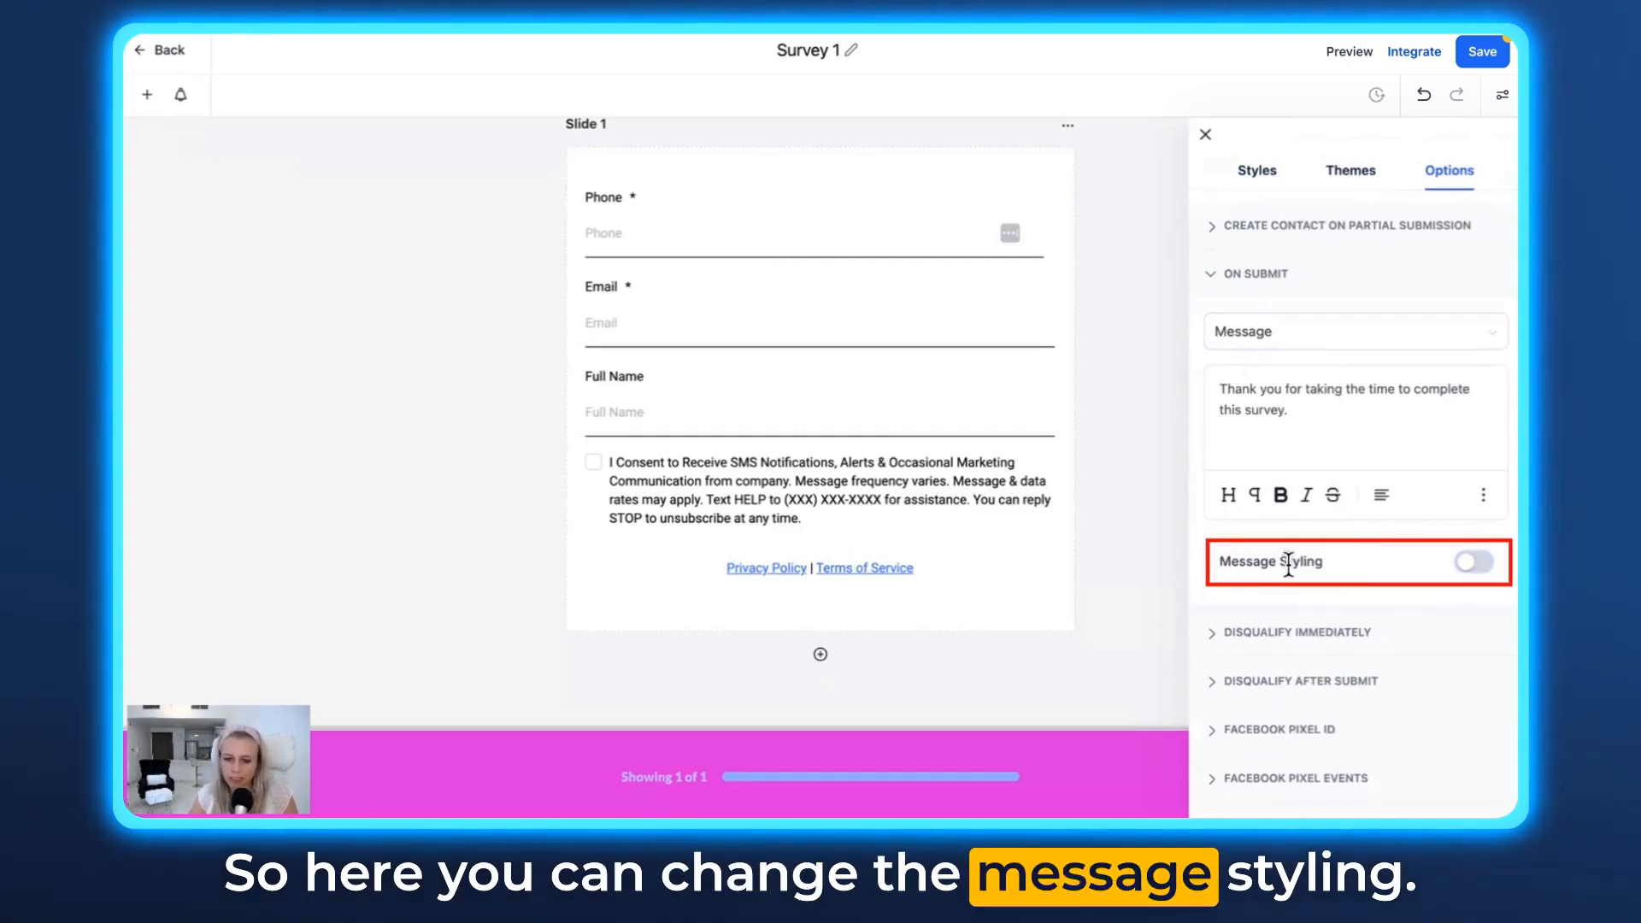
pyautogui.click(1472, 562)
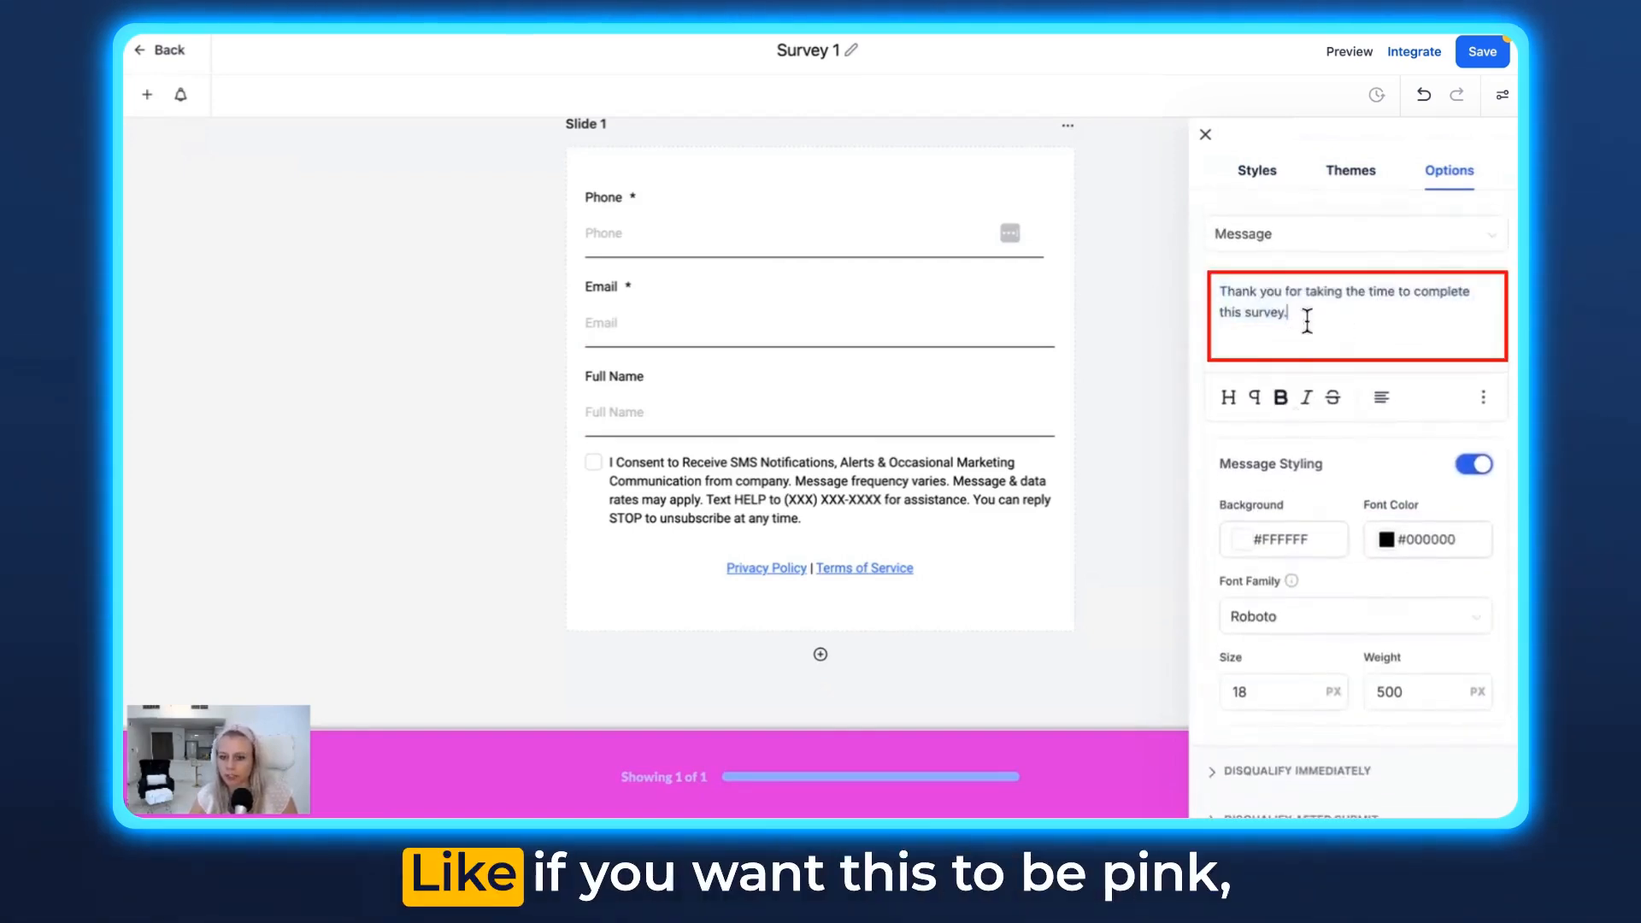
pyautogui.click(1388, 540)
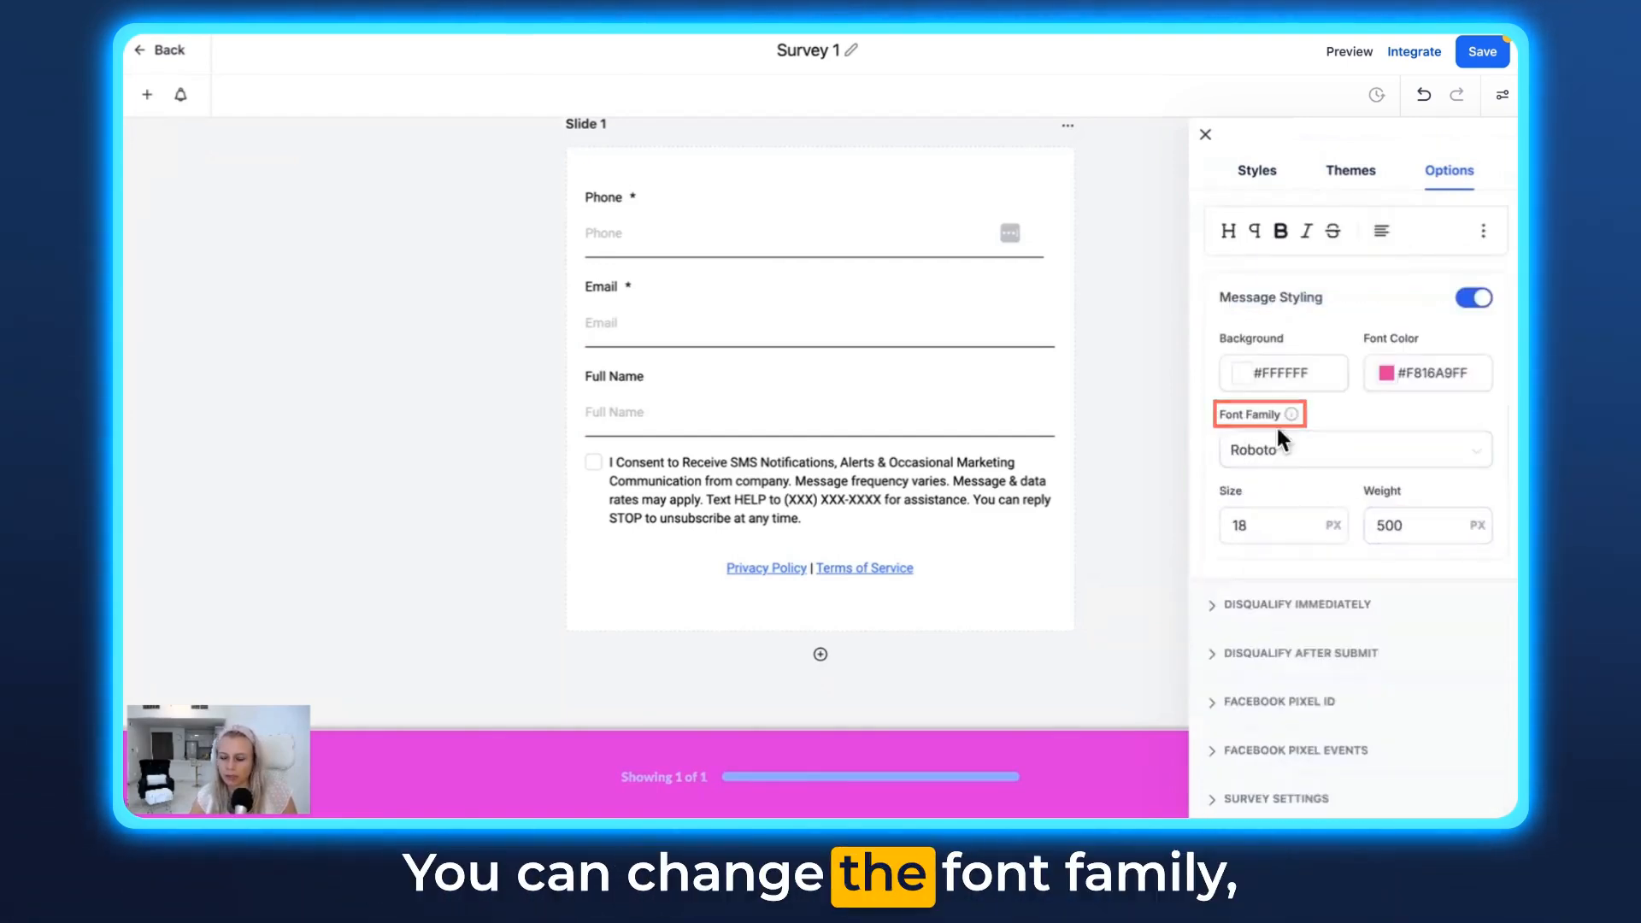
pyautogui.click(1257, 171)
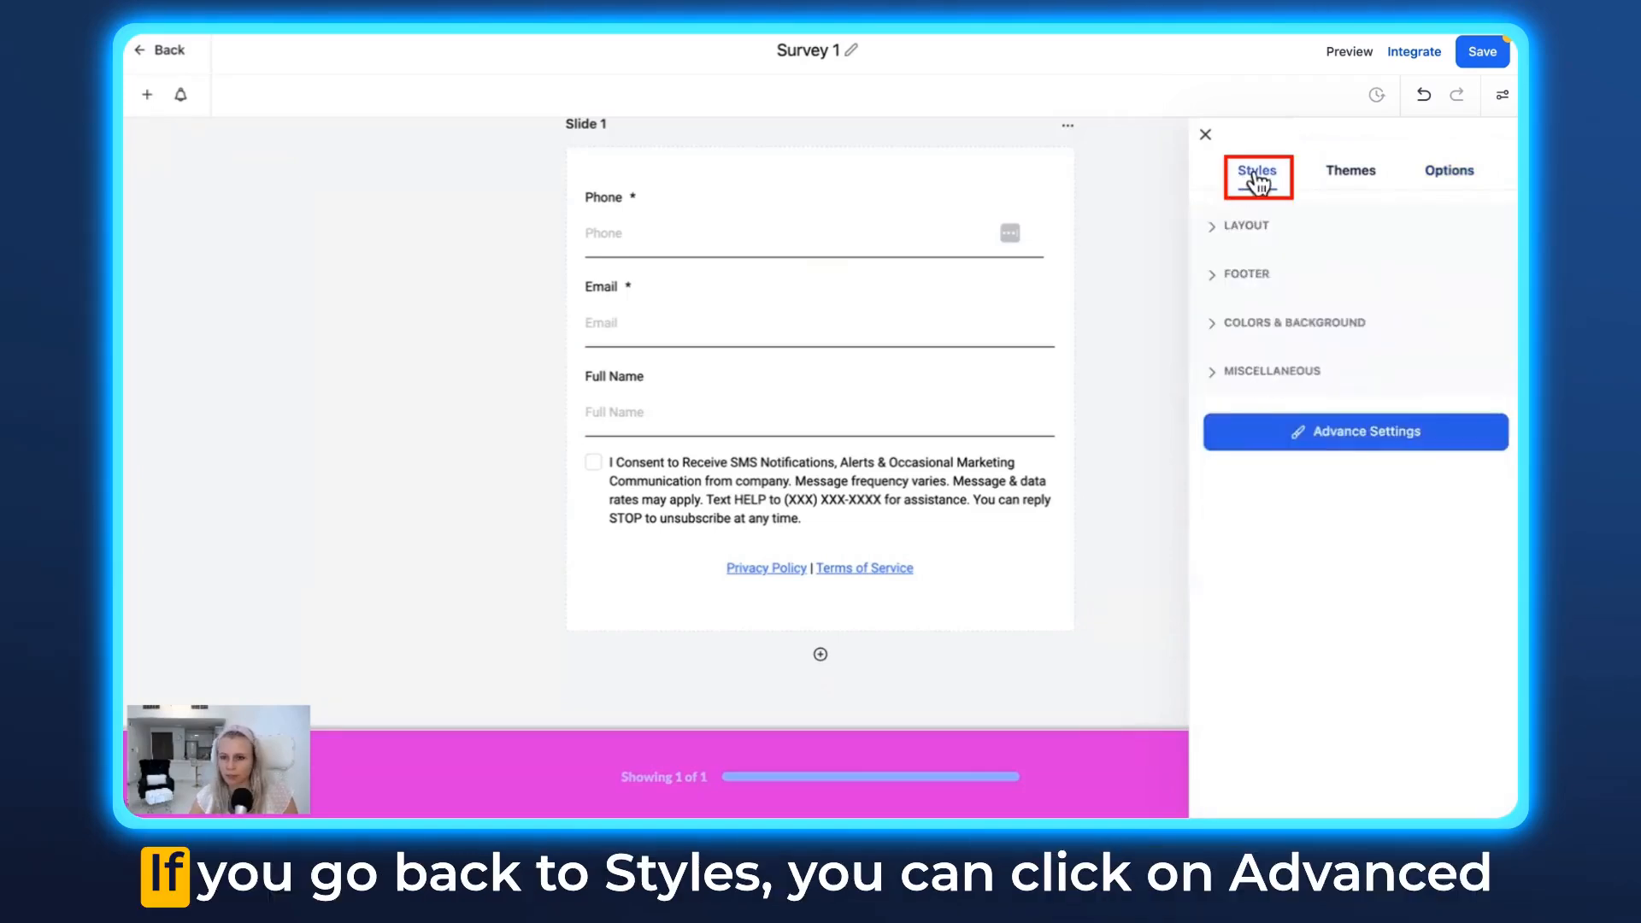
# Step: Set the quiz Border Style to none in Advance Settings
pyautogui.click(1354, 430)
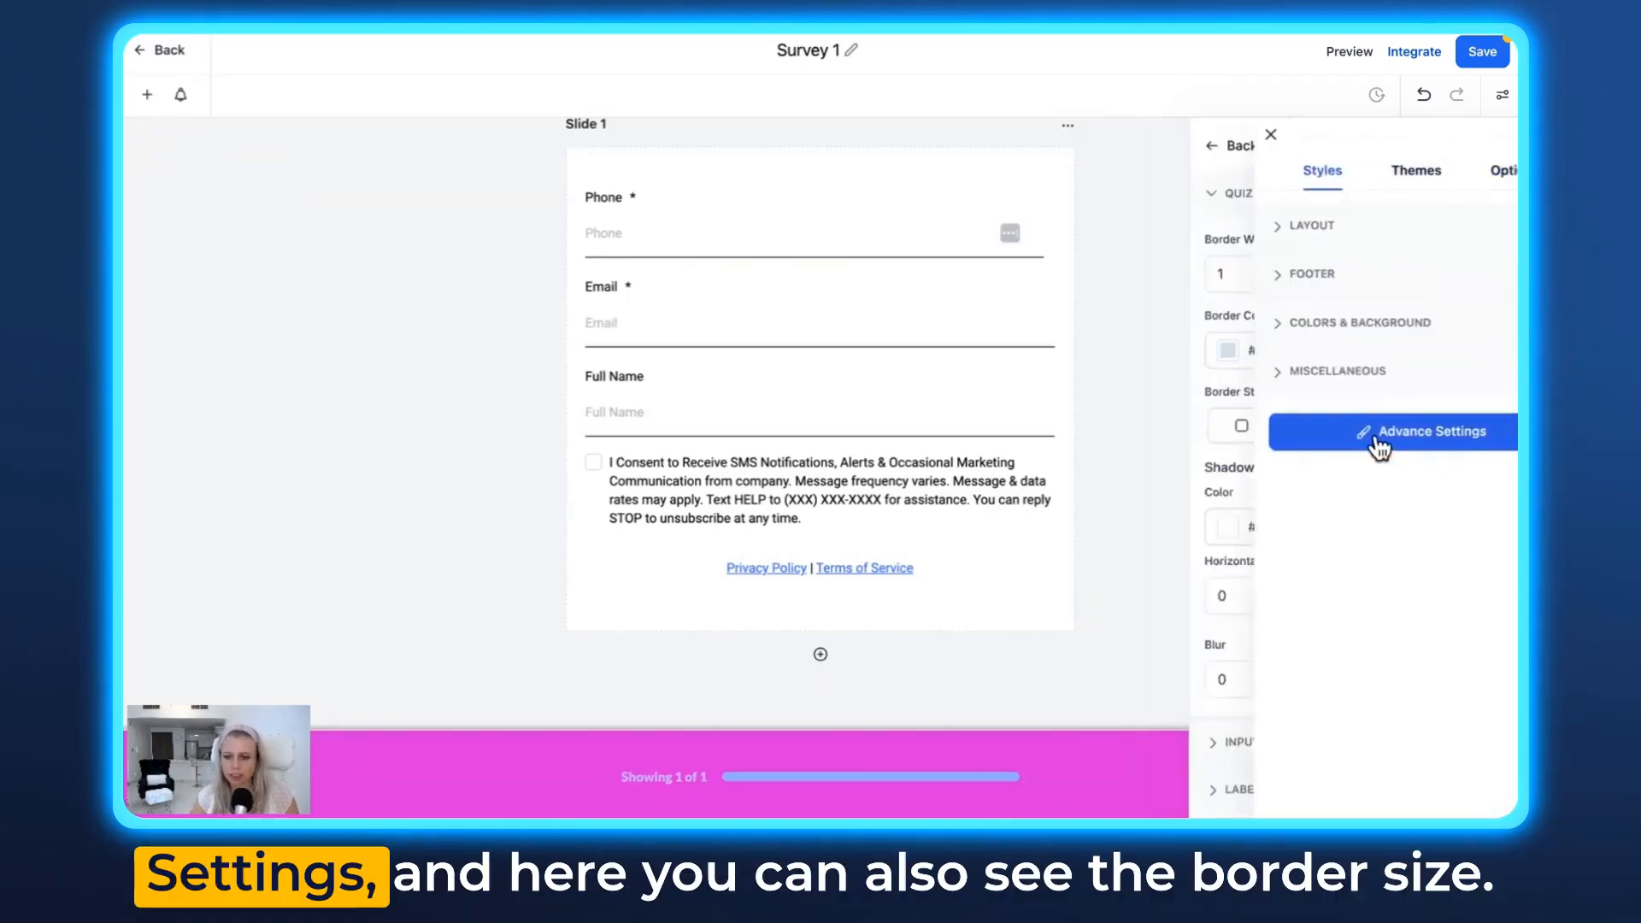
pyautogui.click(1420, 431)
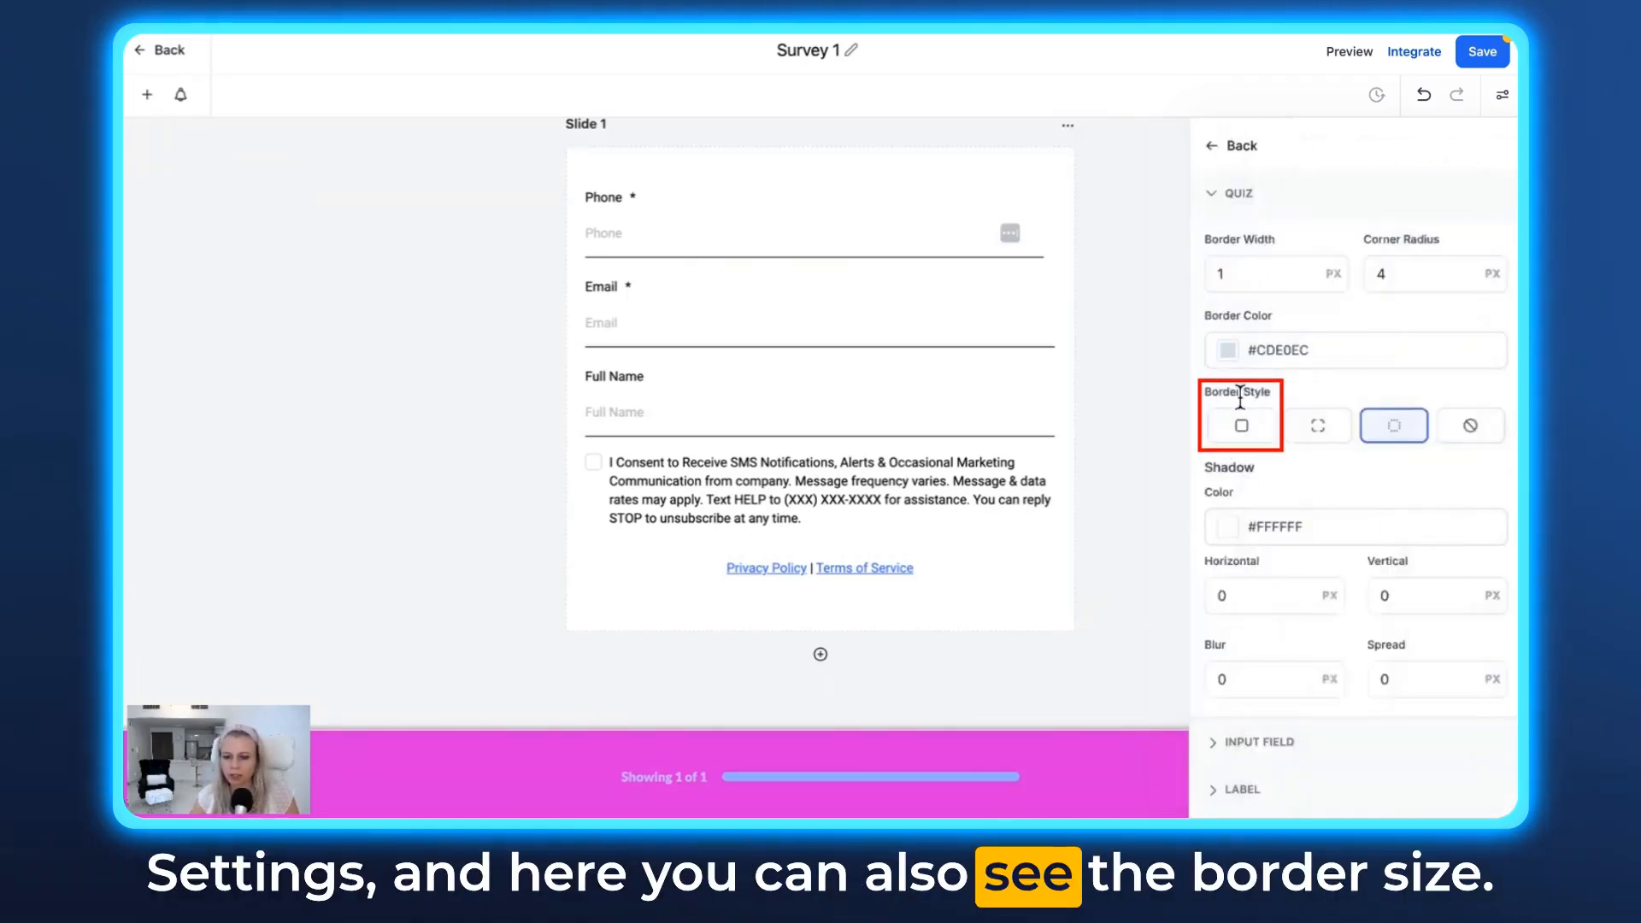
pyautogui.click(1240, 425)
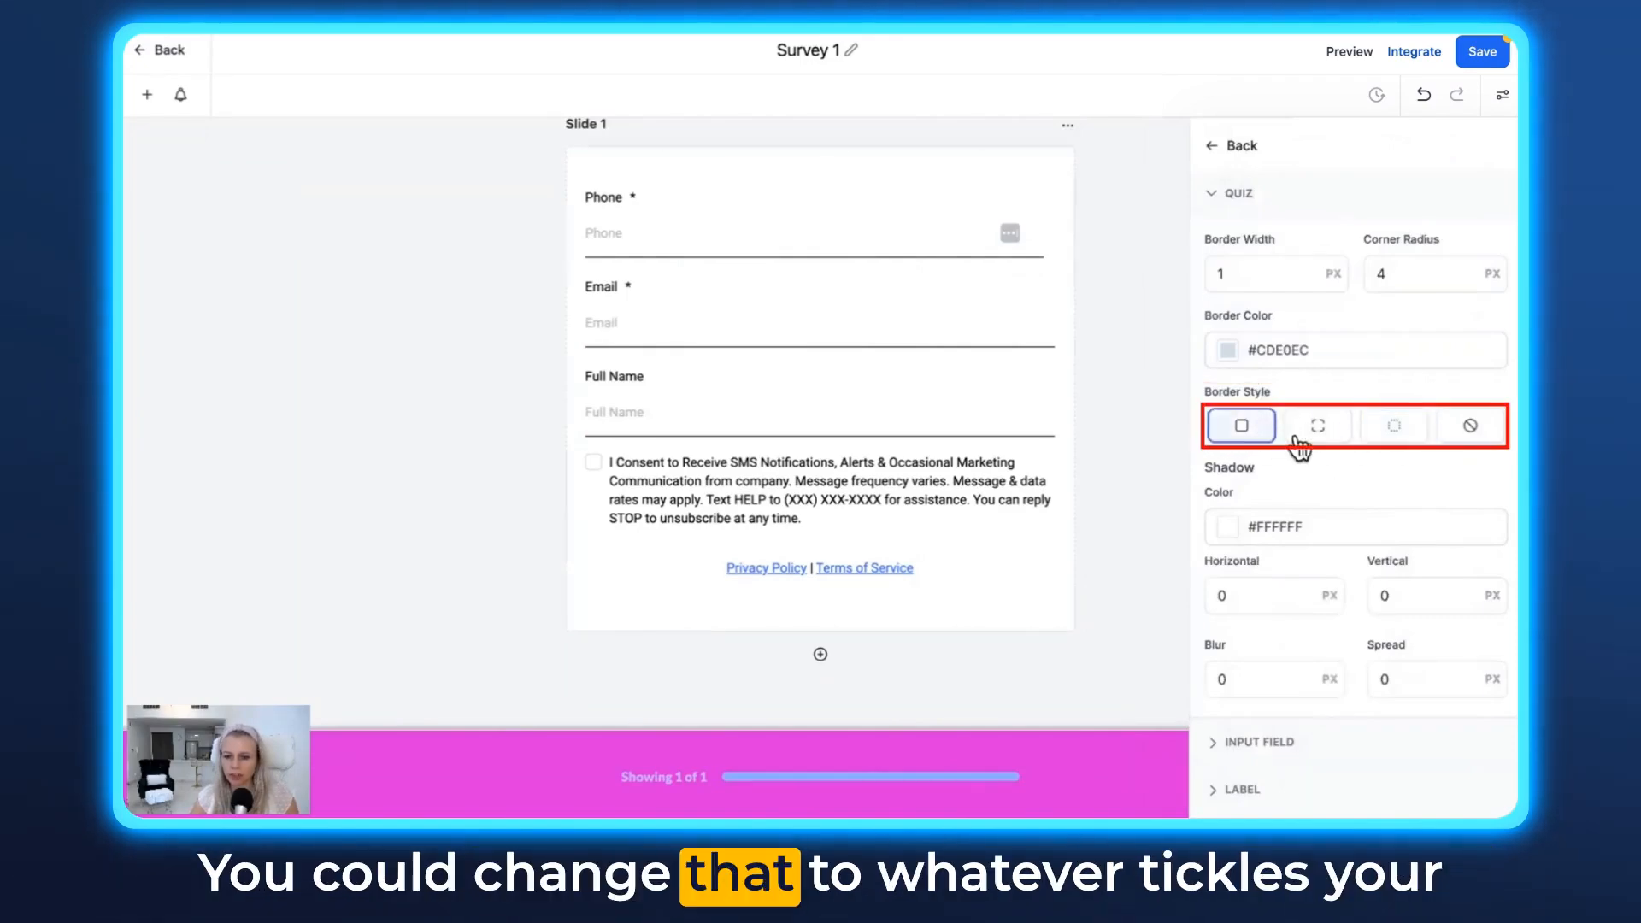
pyautogui.click(1393, 424)
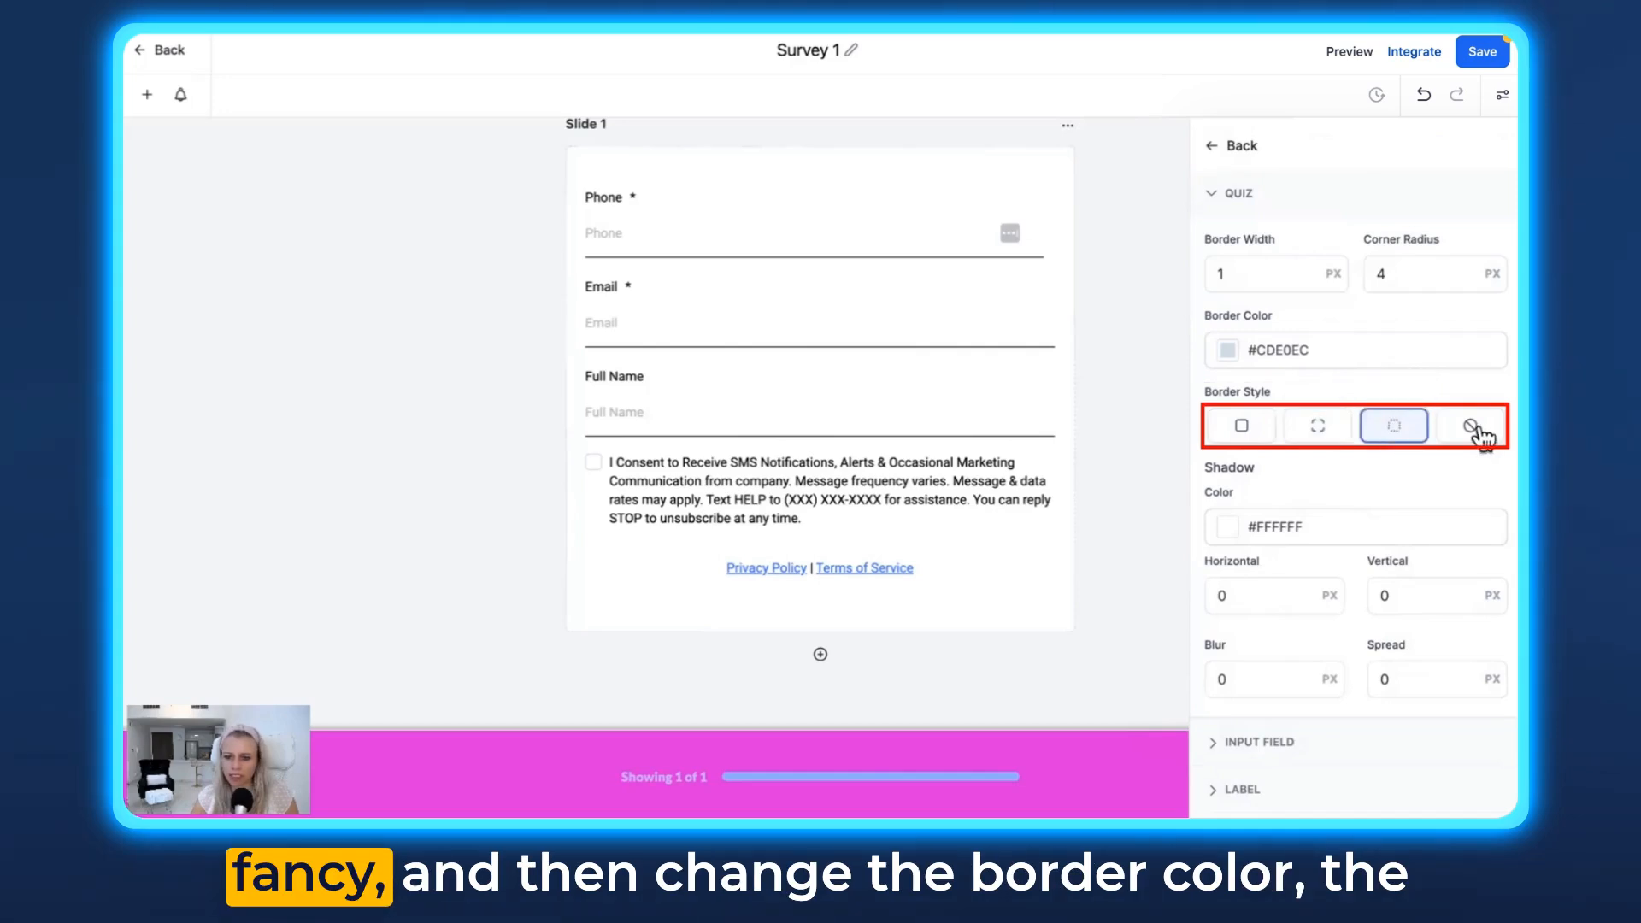
pyautogui.click(1469, 425)
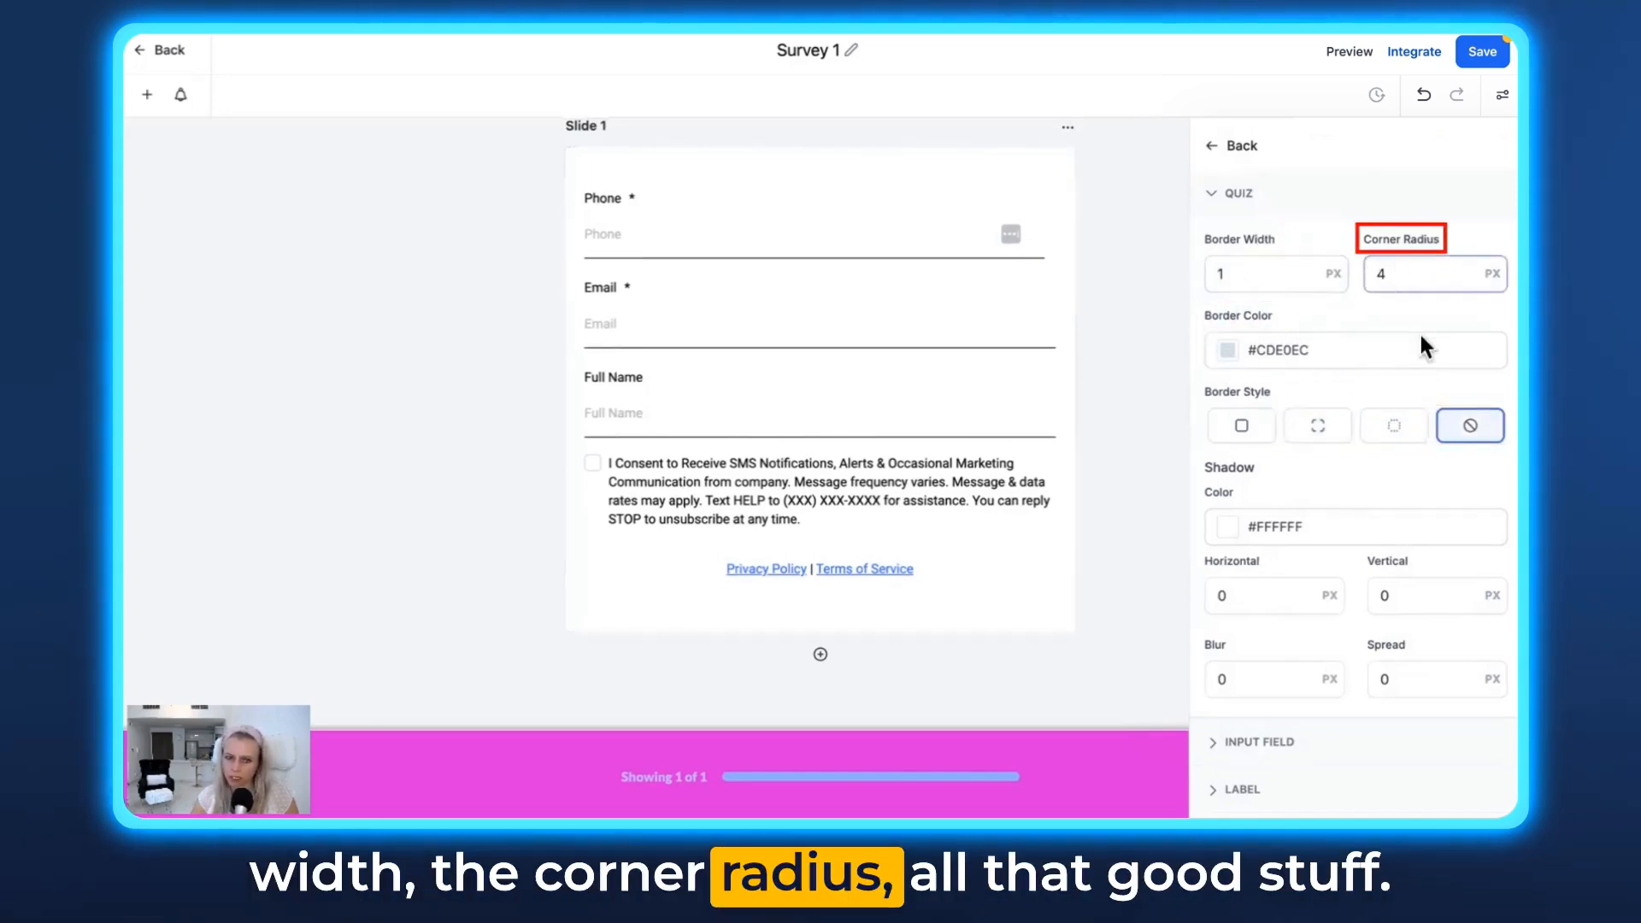
# Step: Set the quiz shadow colour, then open the Footer HTML editor
pyautogui.scroll(-3)
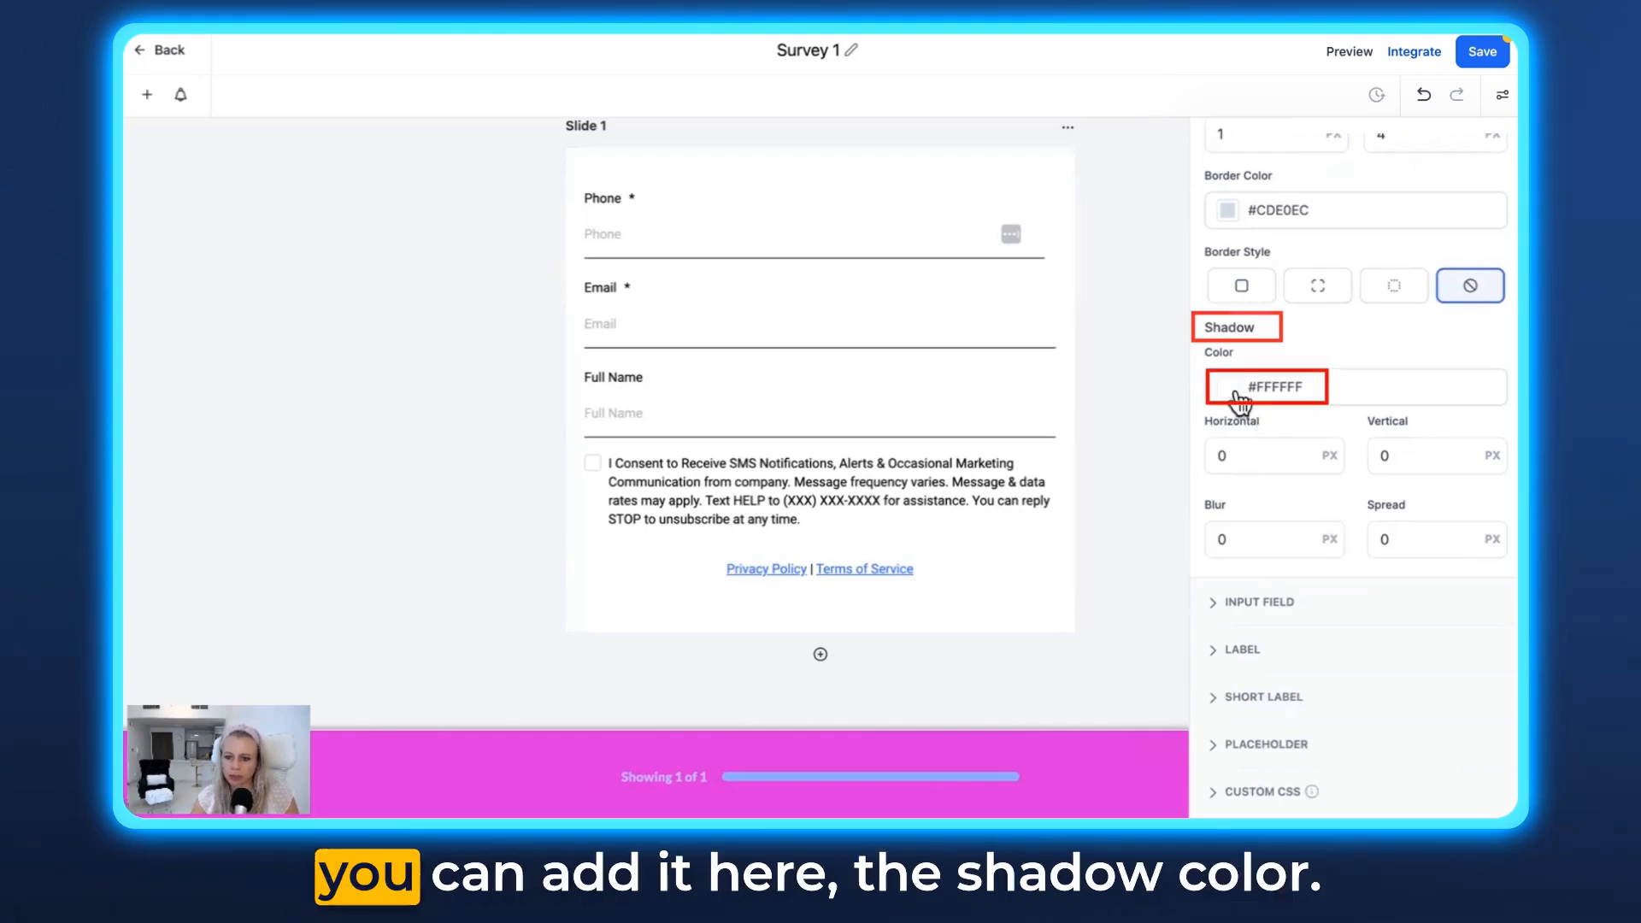
pyautogui.click(1267, 386)
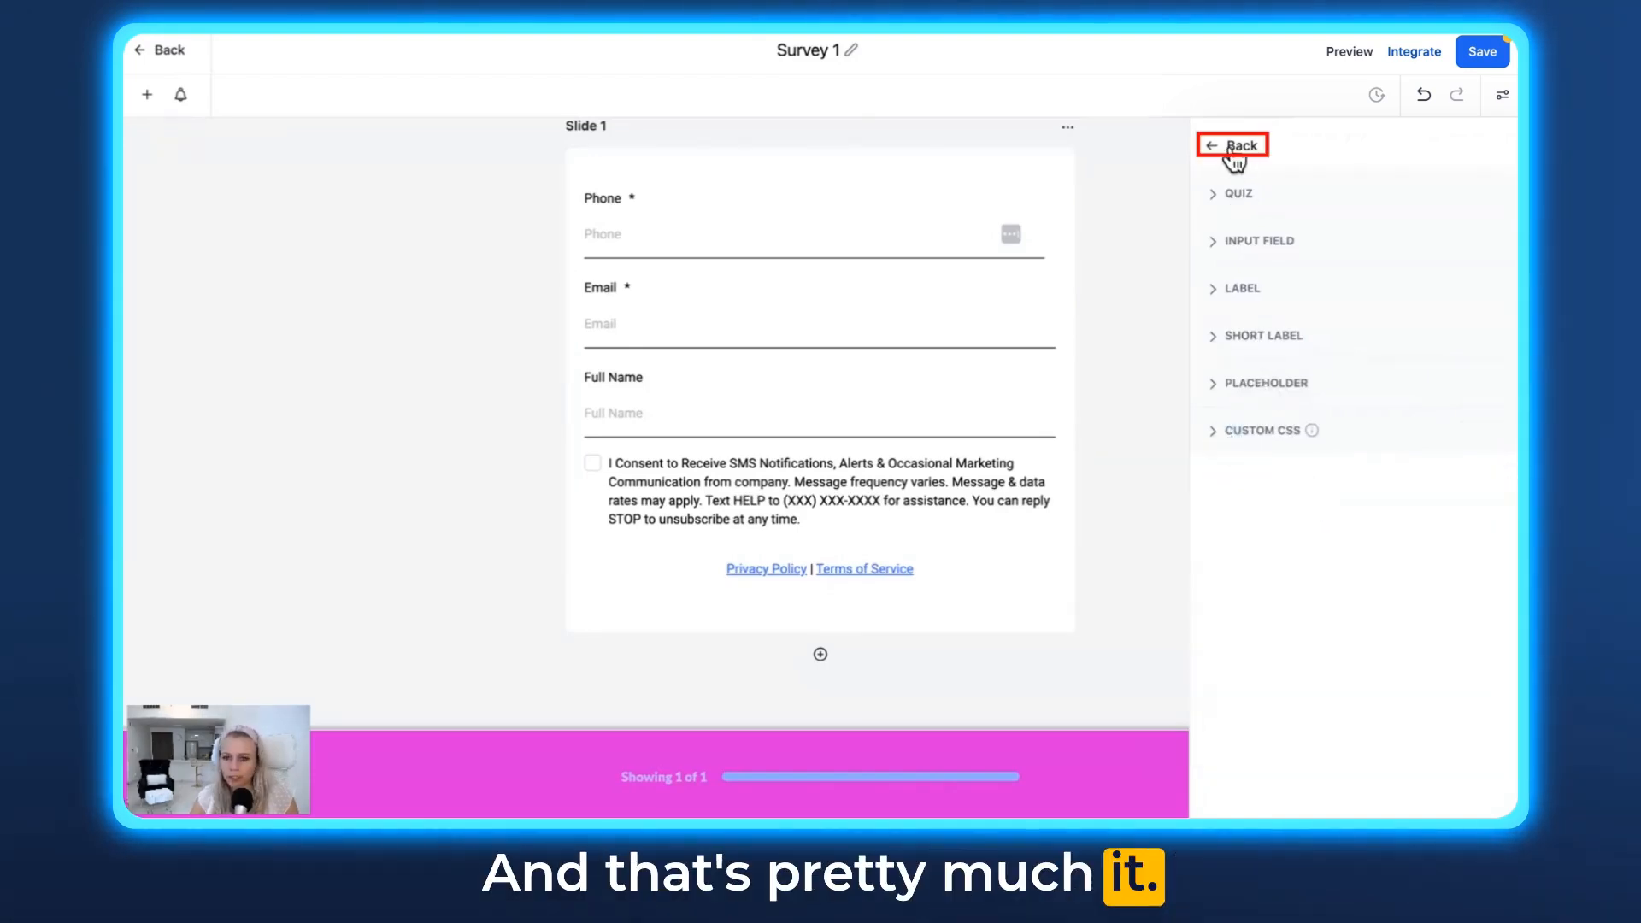
pyautogui.click(1447, 171)
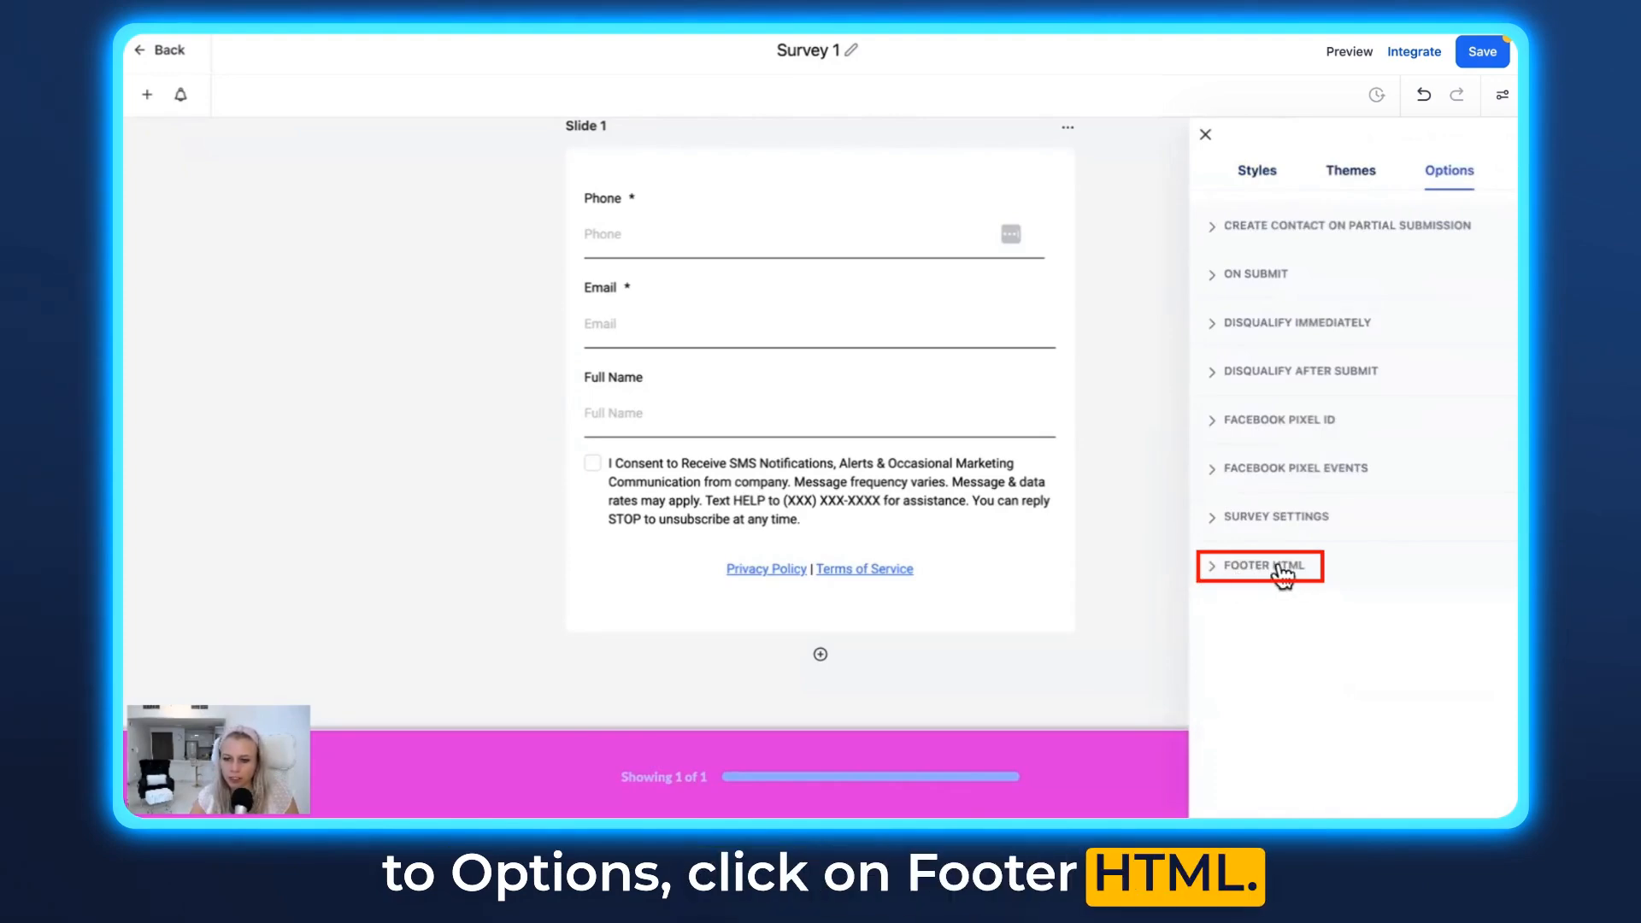
pyautogui.click(1259, 565)
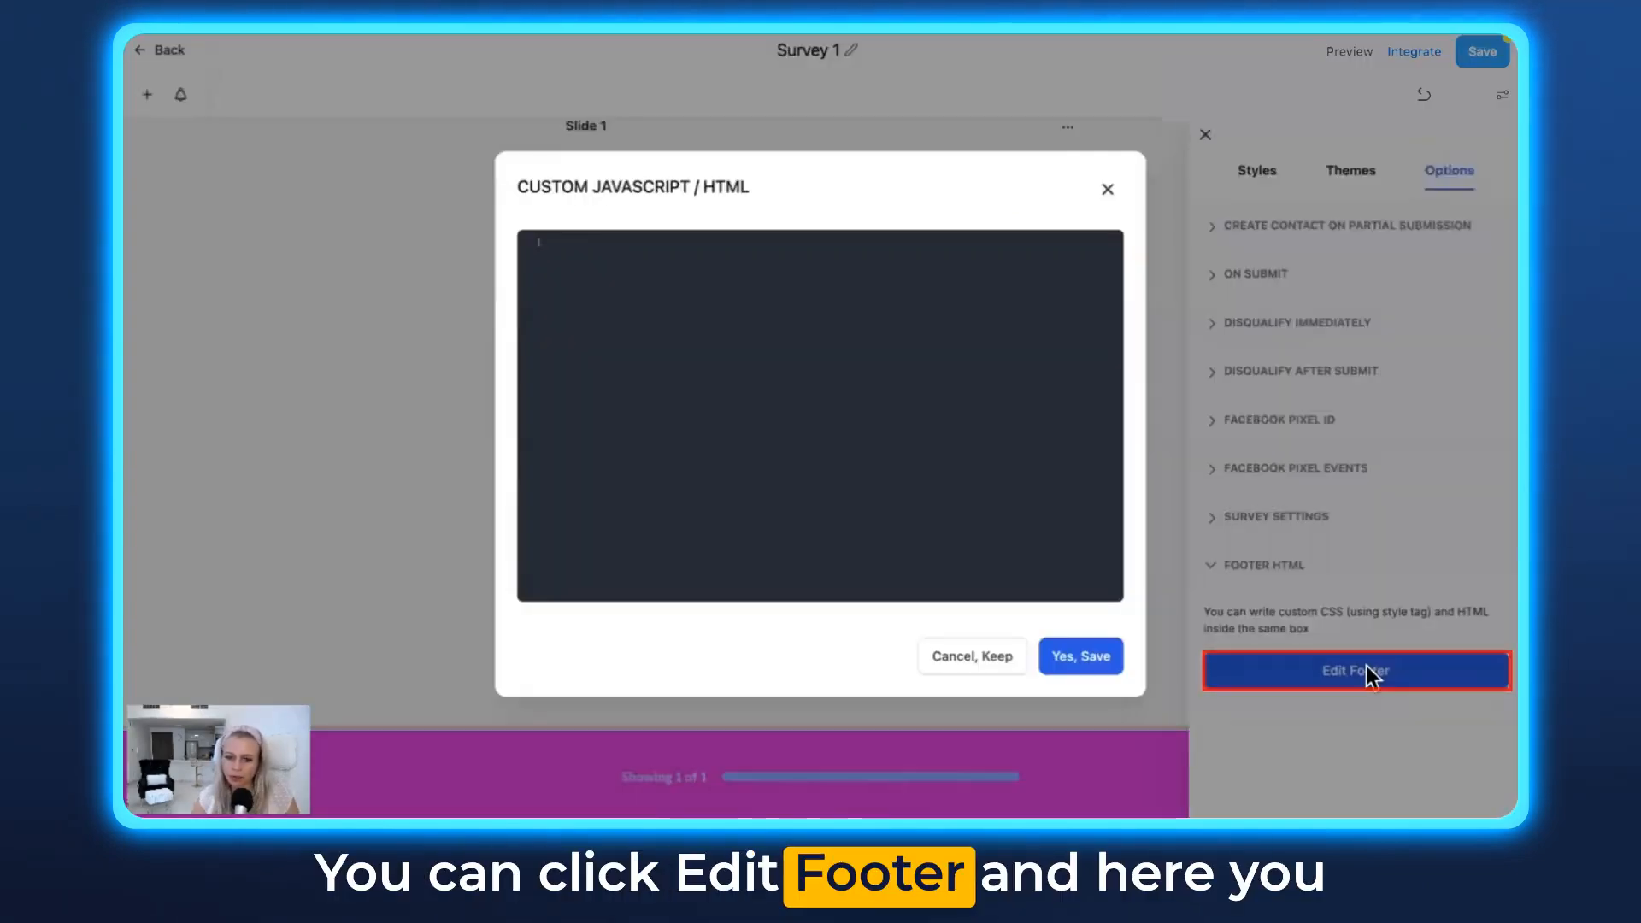